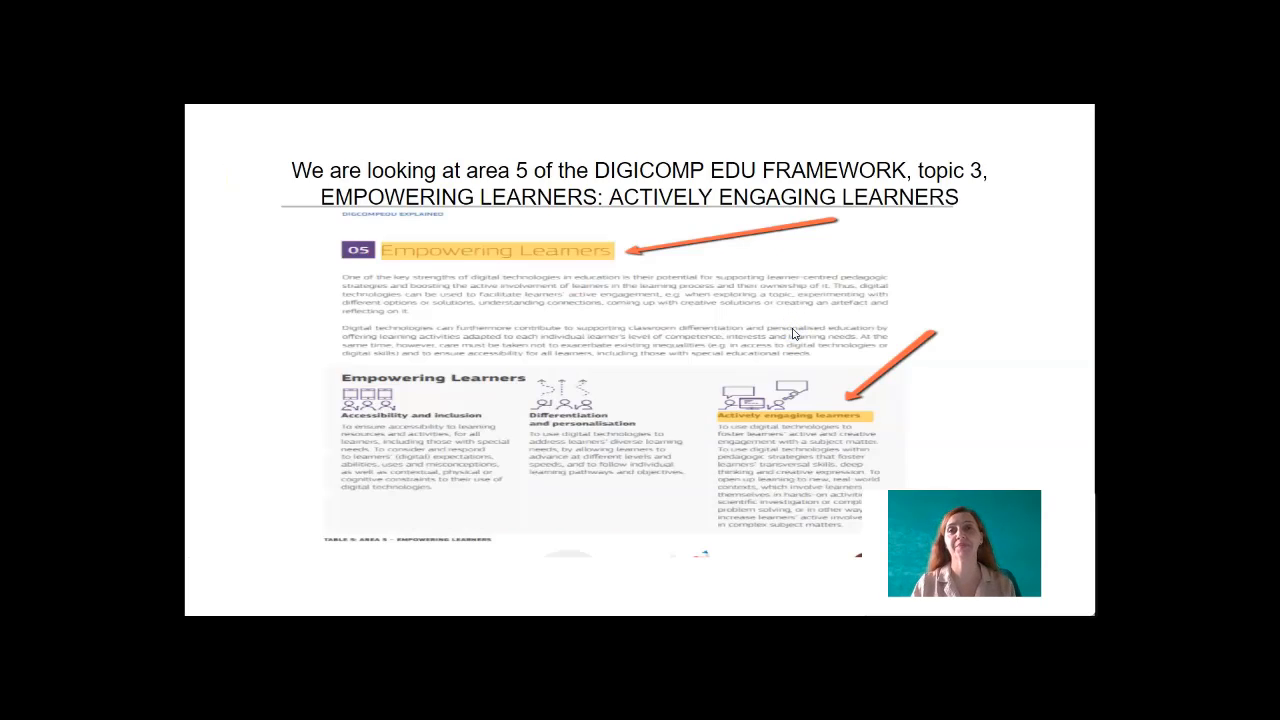
Step: Advance to the next presentation slide before moving to Canva
key("Right")
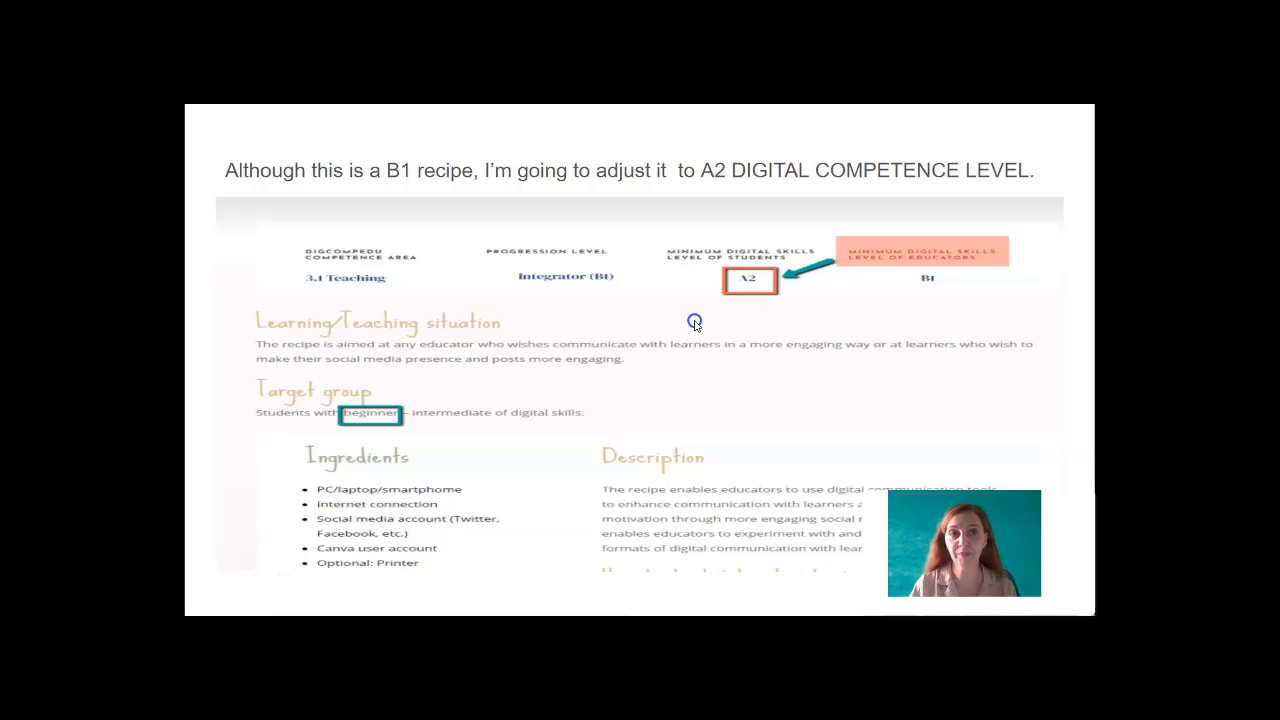
mouse_move(504, 340)
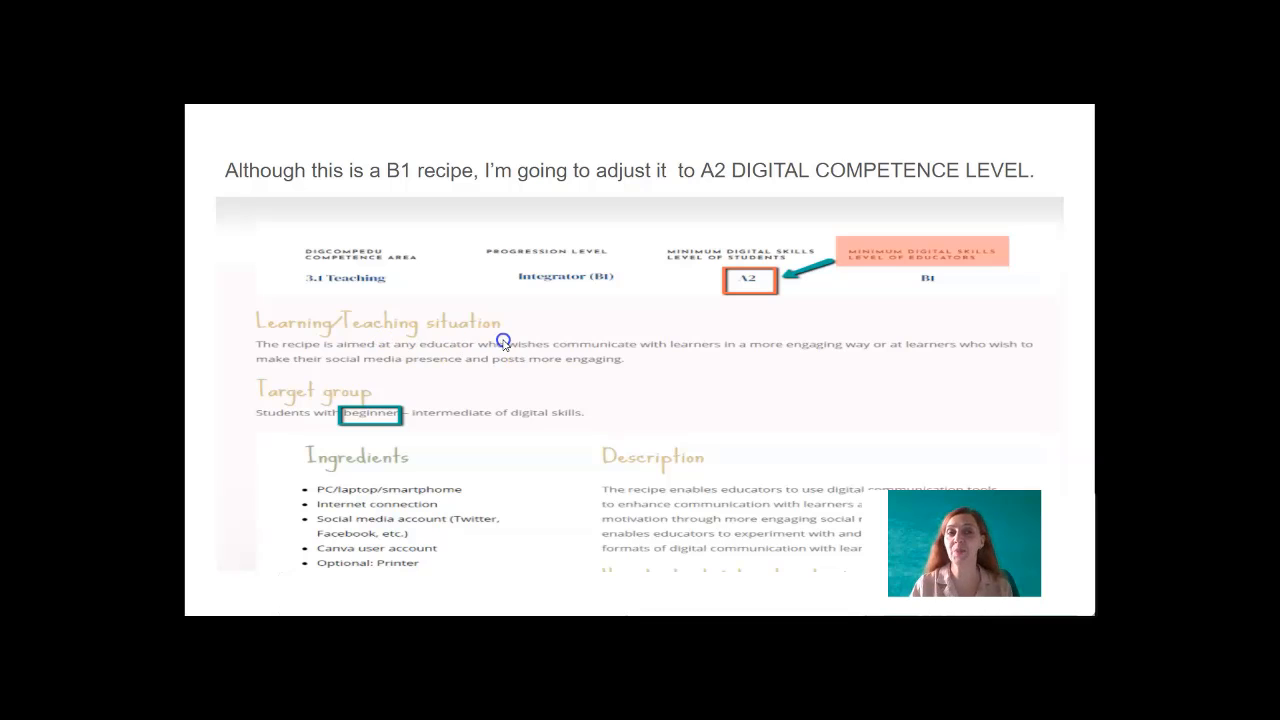
mouse_move(472, 408)
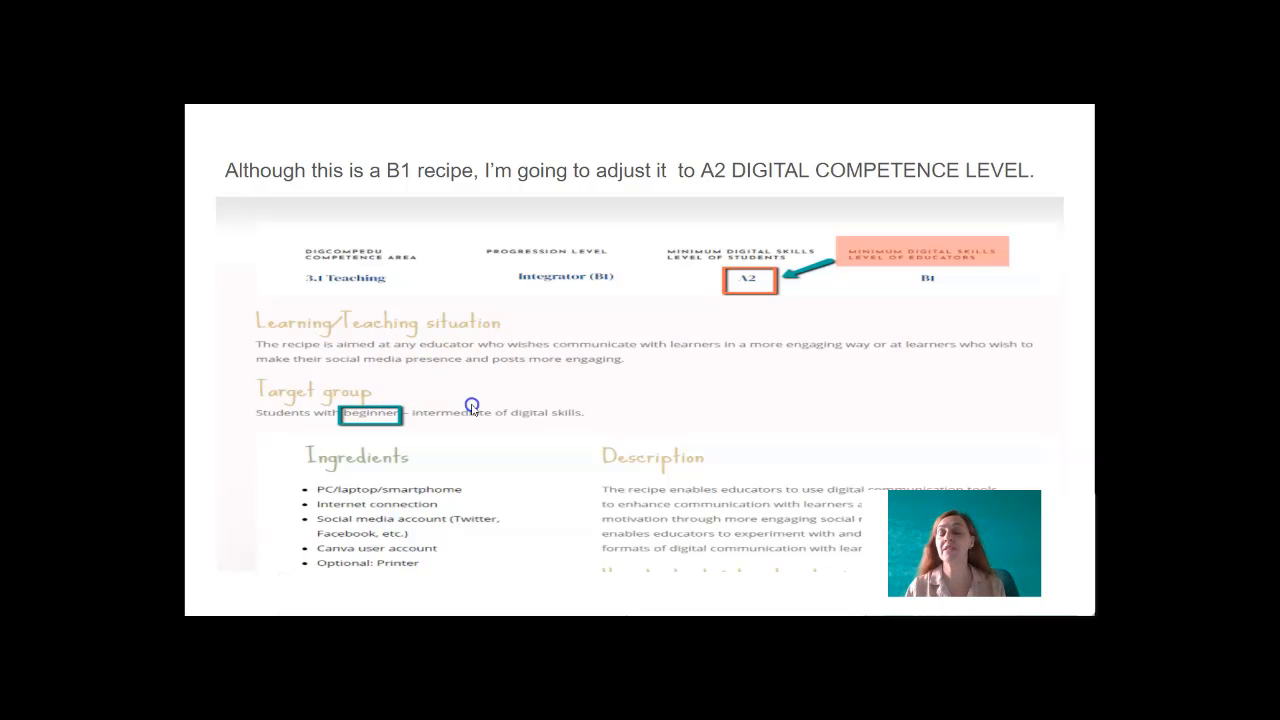
mouse_move(504, 428)
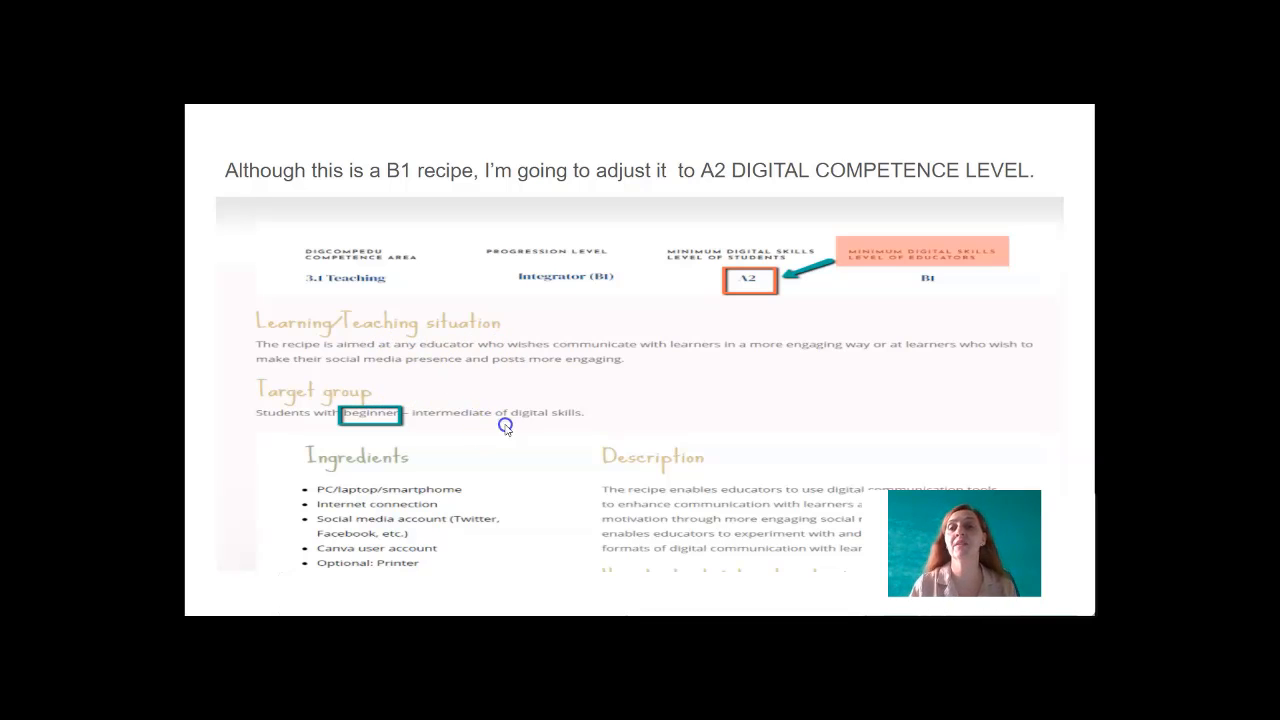
mouse_move(584, 390)
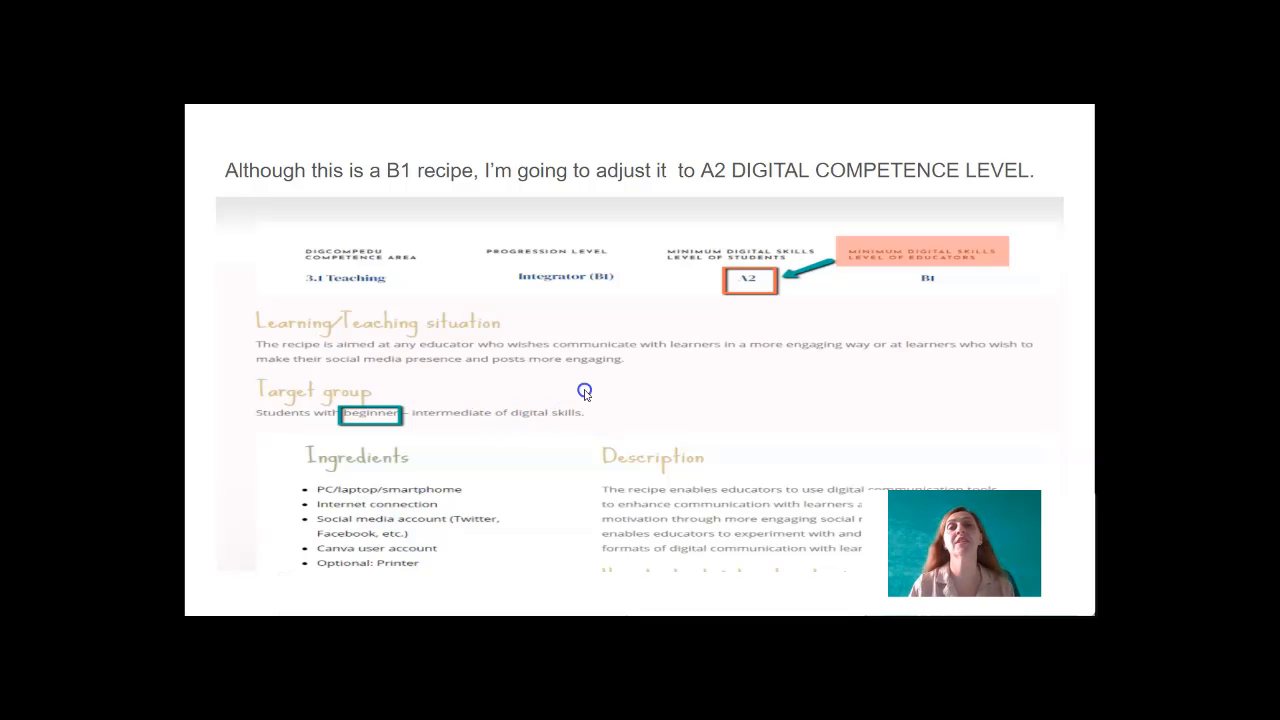
mouse_move(430, 474)
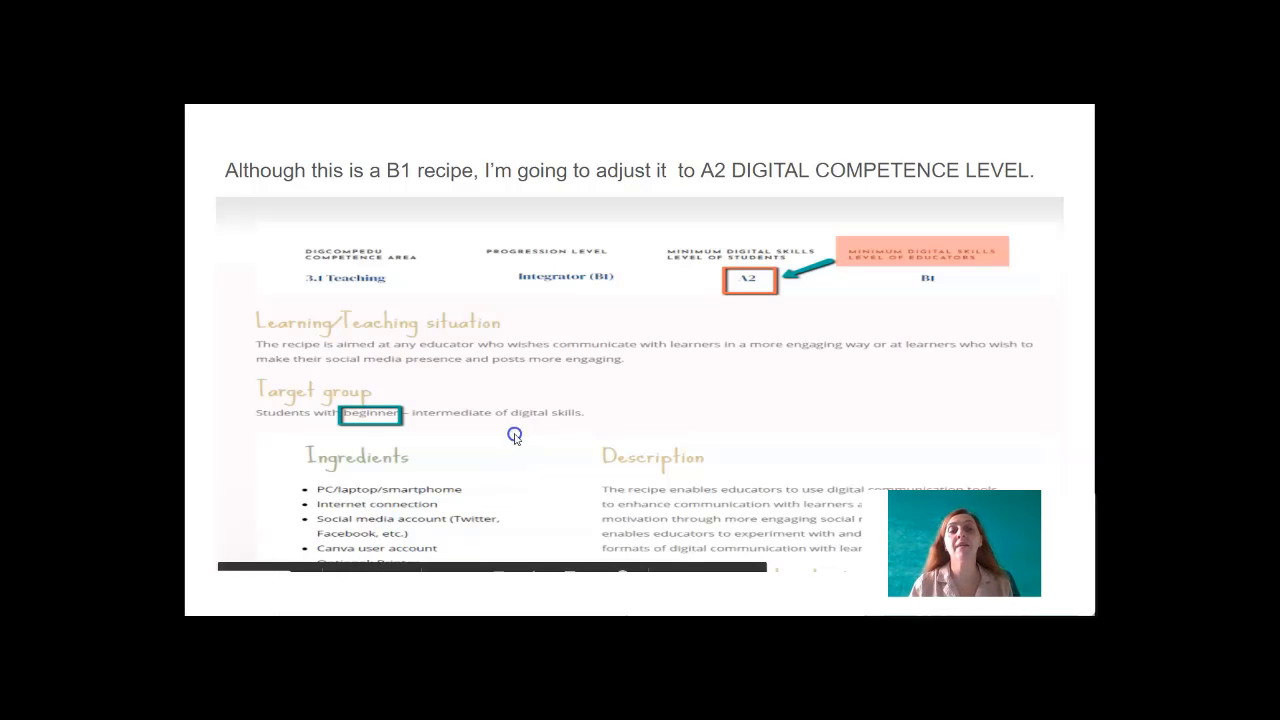
mouse_move(516, 448)
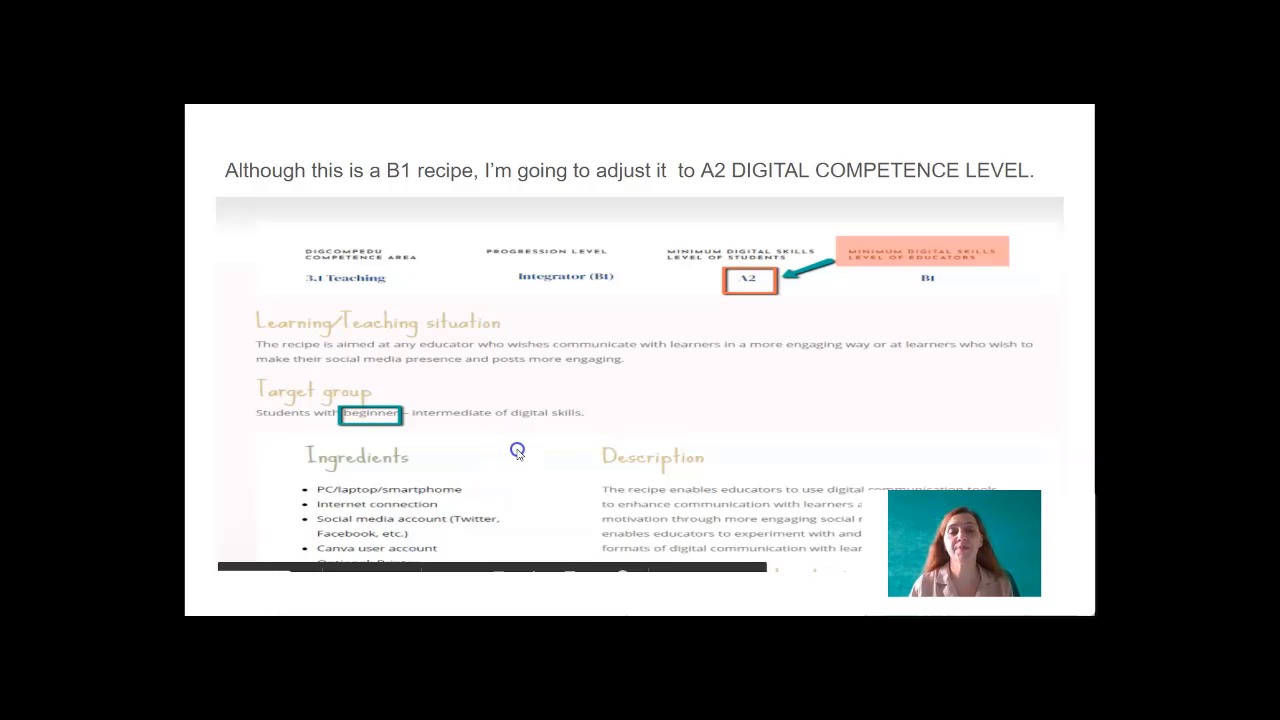
mouse_move(578, 420)
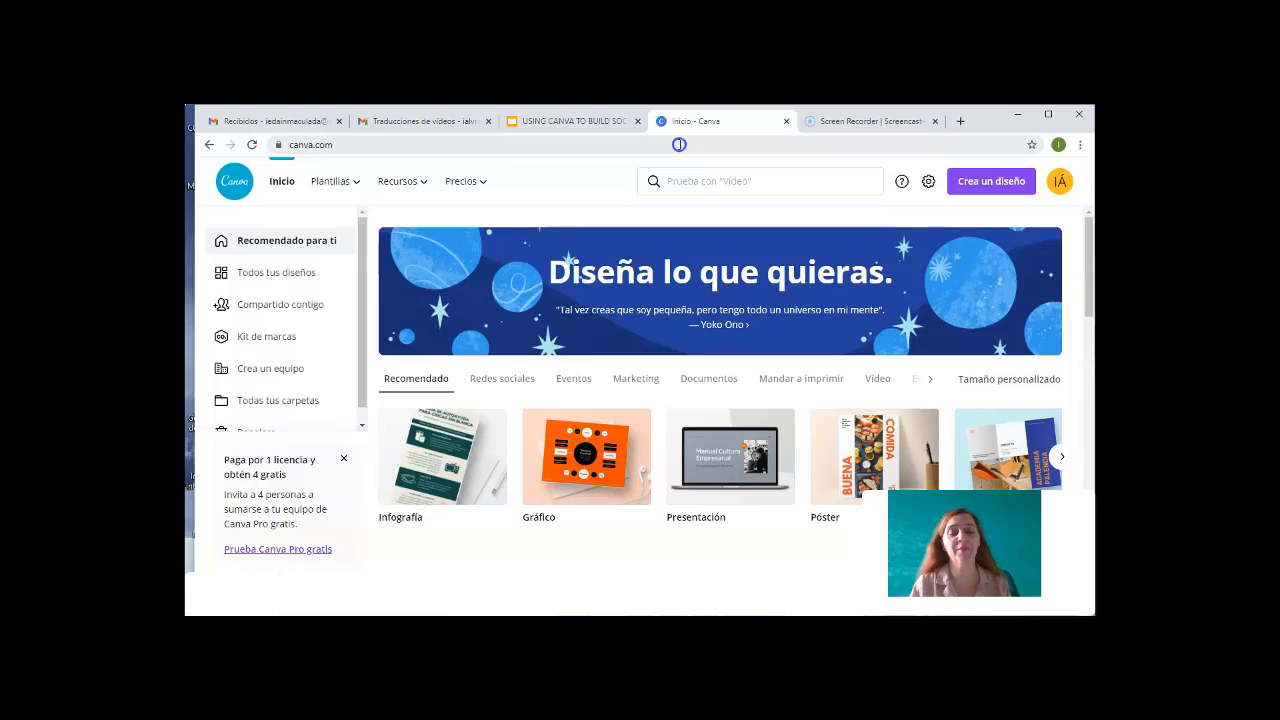
left_click(332, 180)
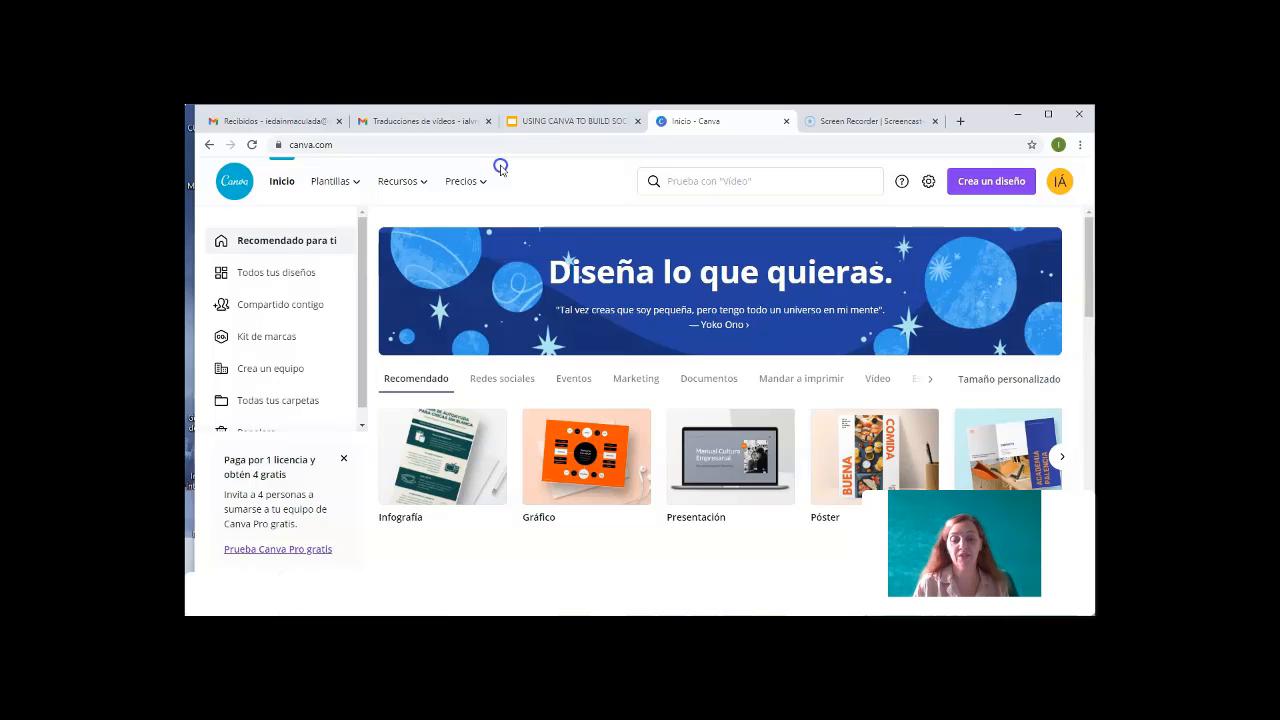
mouse_move(500, 160)
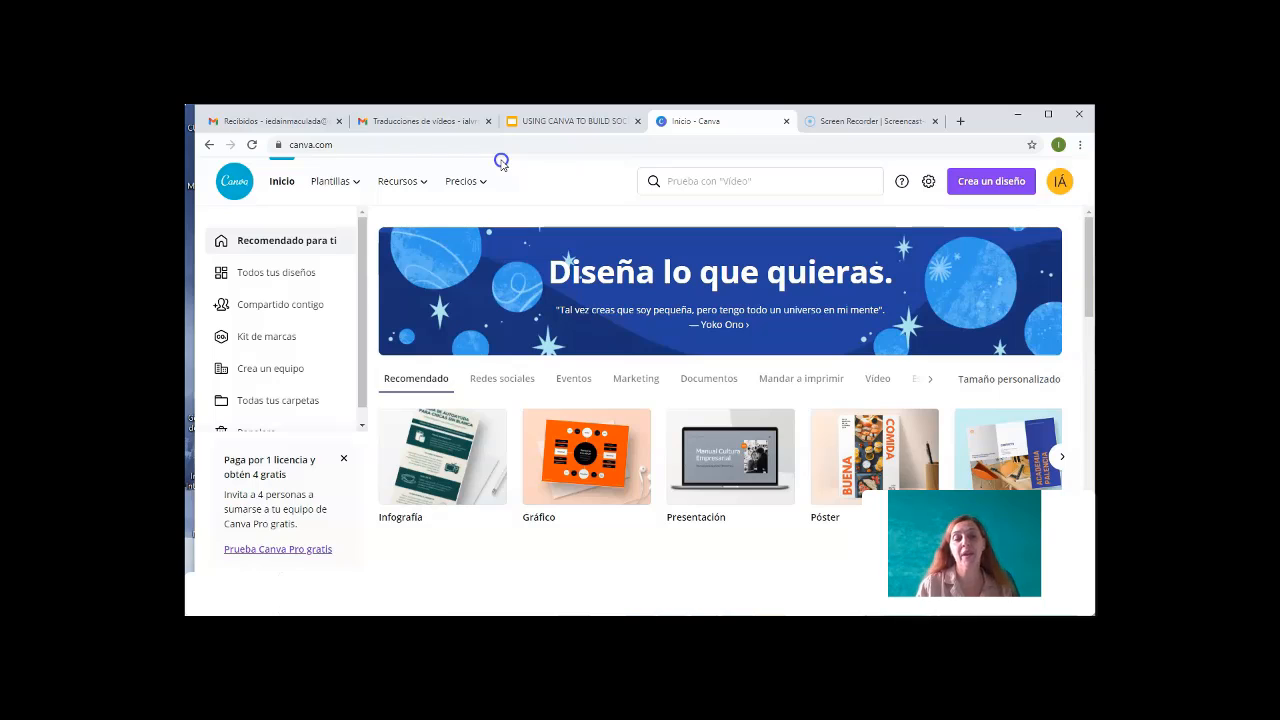
mouse_move(502, 170)
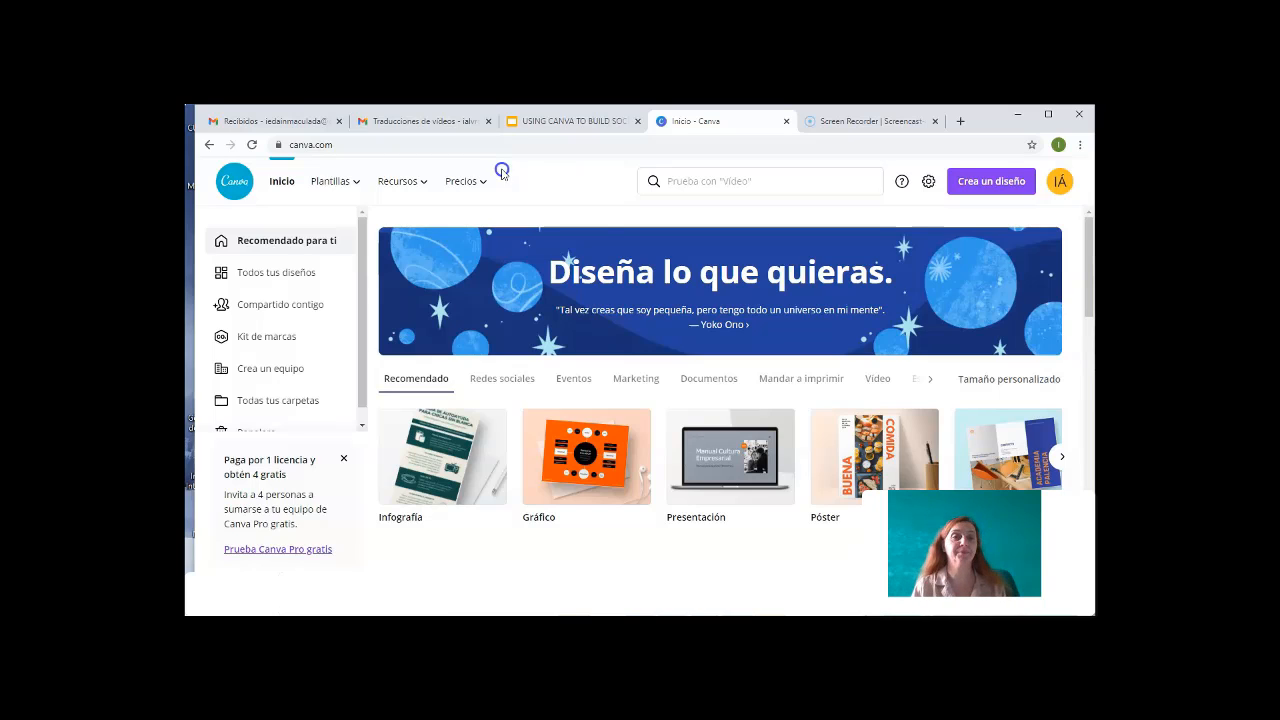
Step: Show the Redes sociales template category, dismiss the free-licence promo, and reveal more design types
left_click(332, 180)
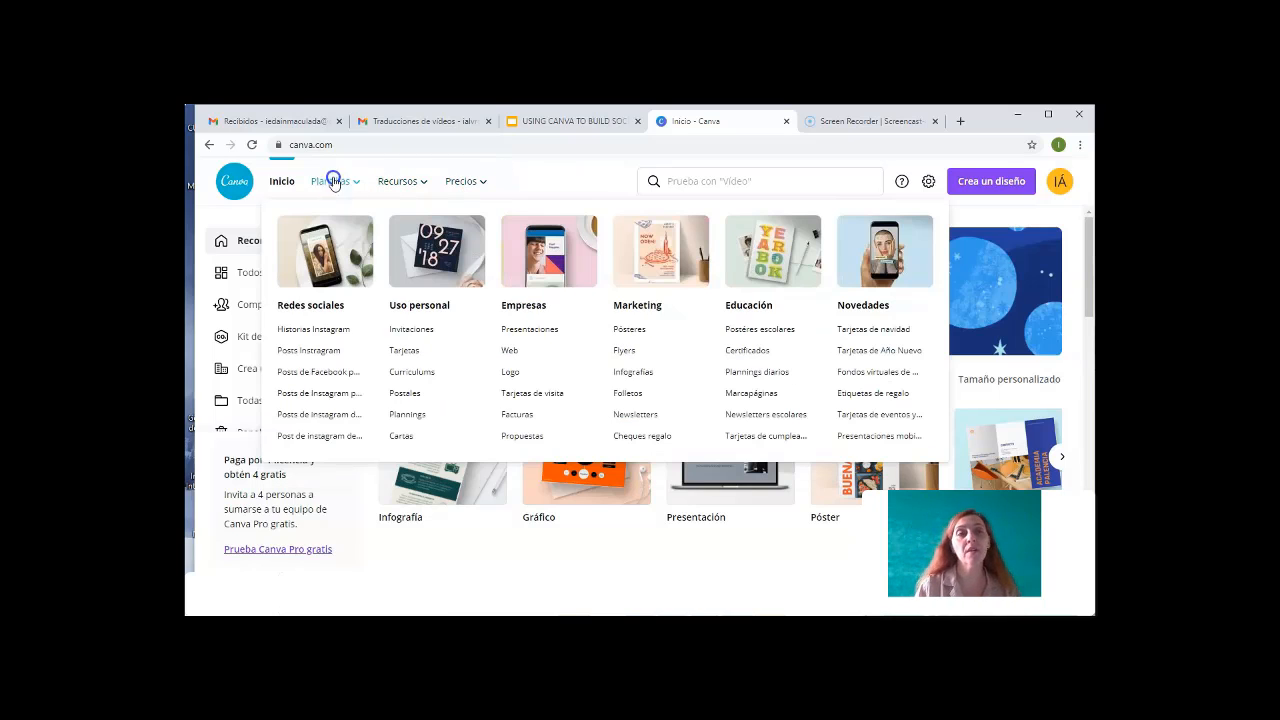
mouse_move(320, 414)
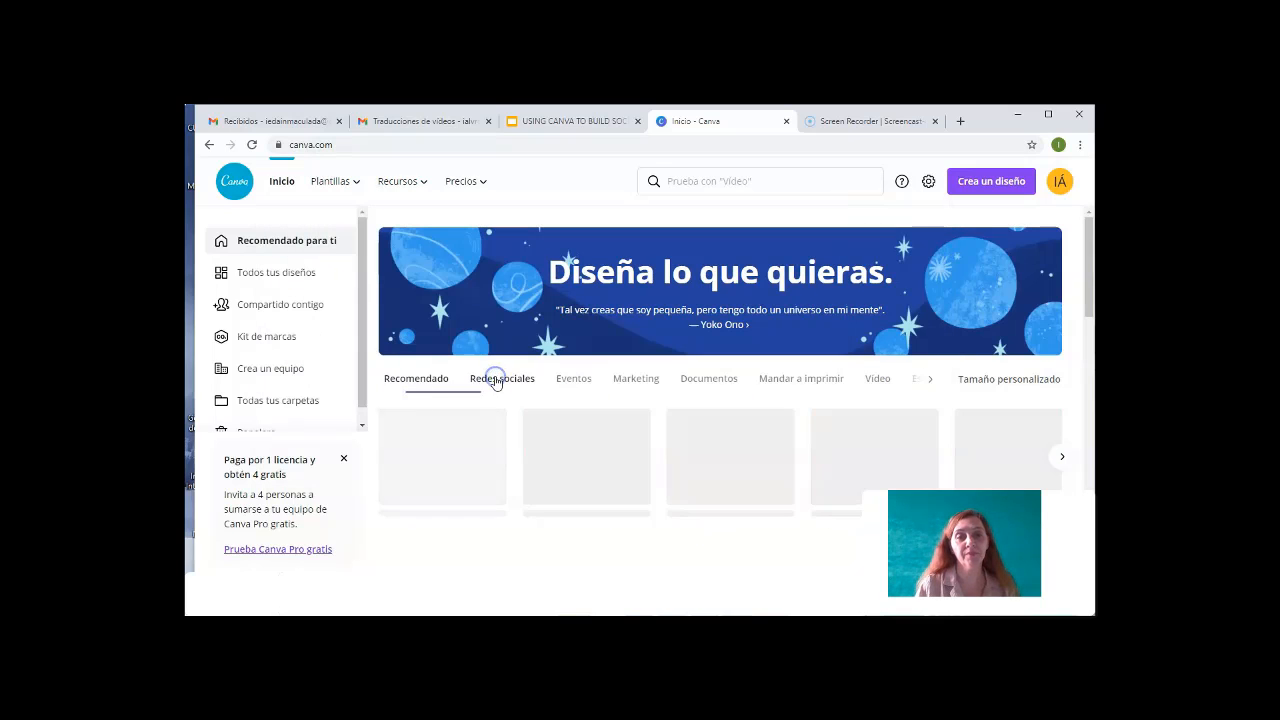
left_click(502, 378)
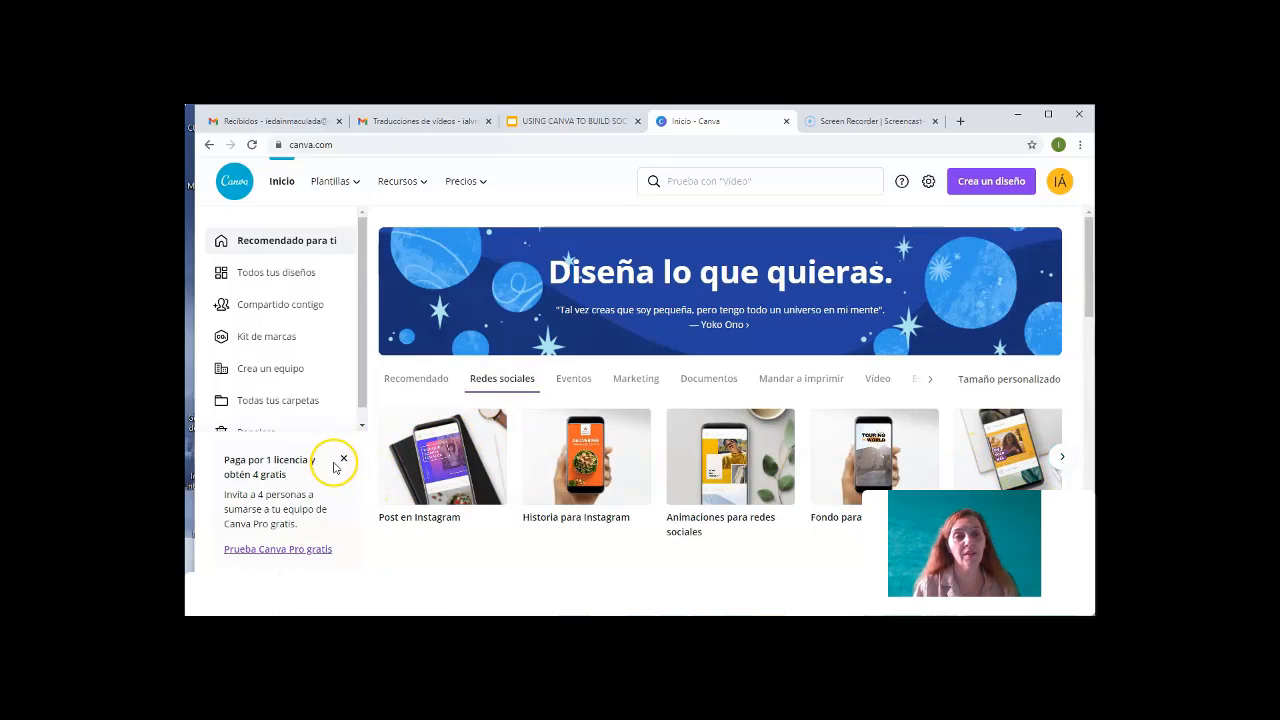
left_click(344, 458)
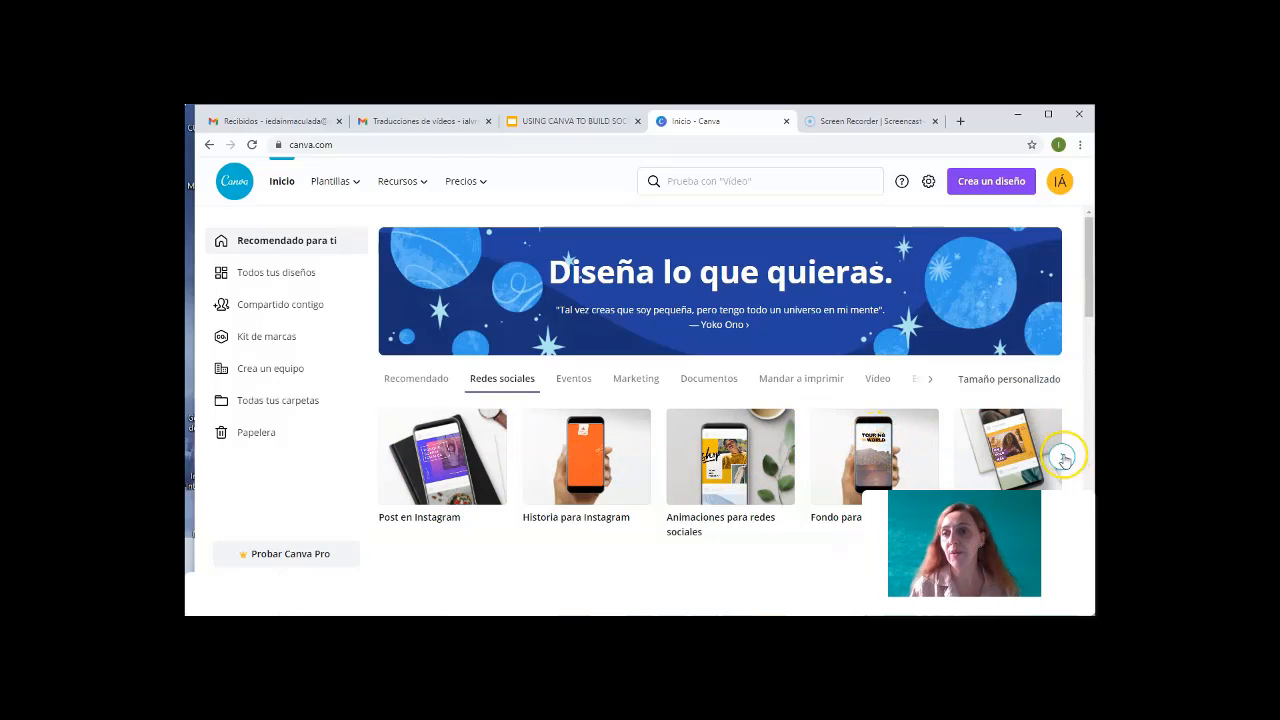
left_click(1064, 456)
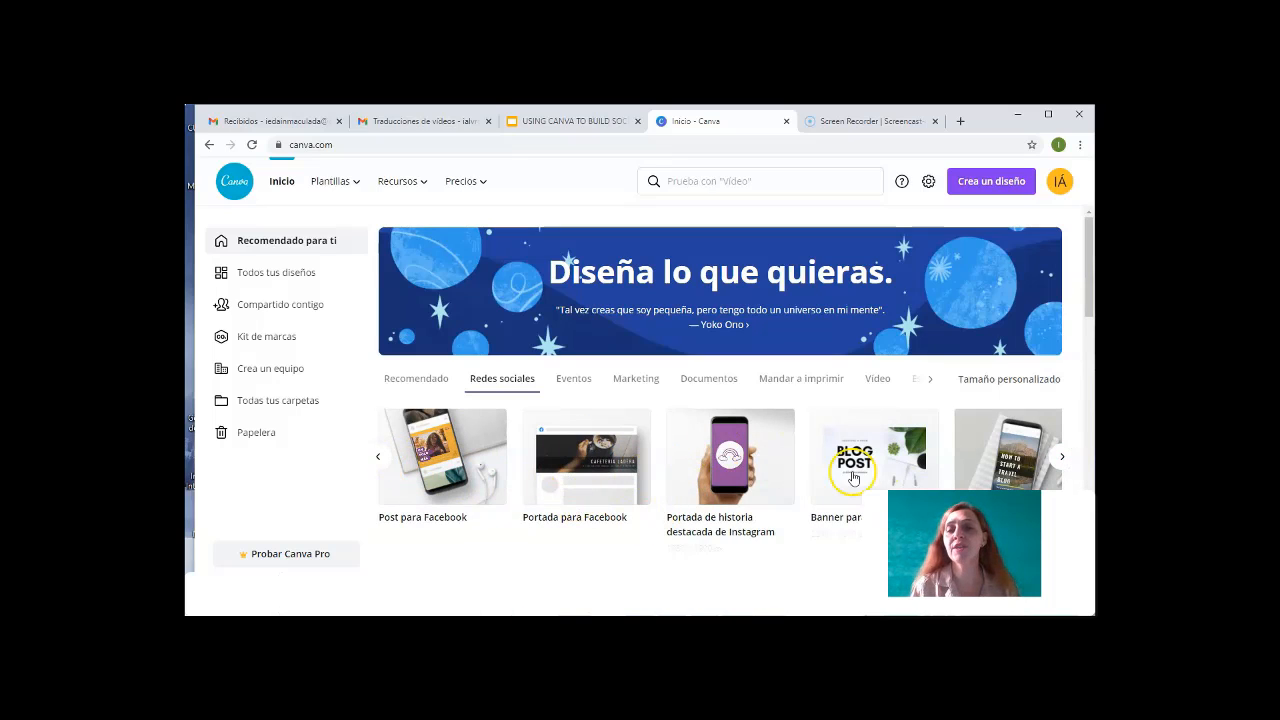
mouse_move(452, 460)
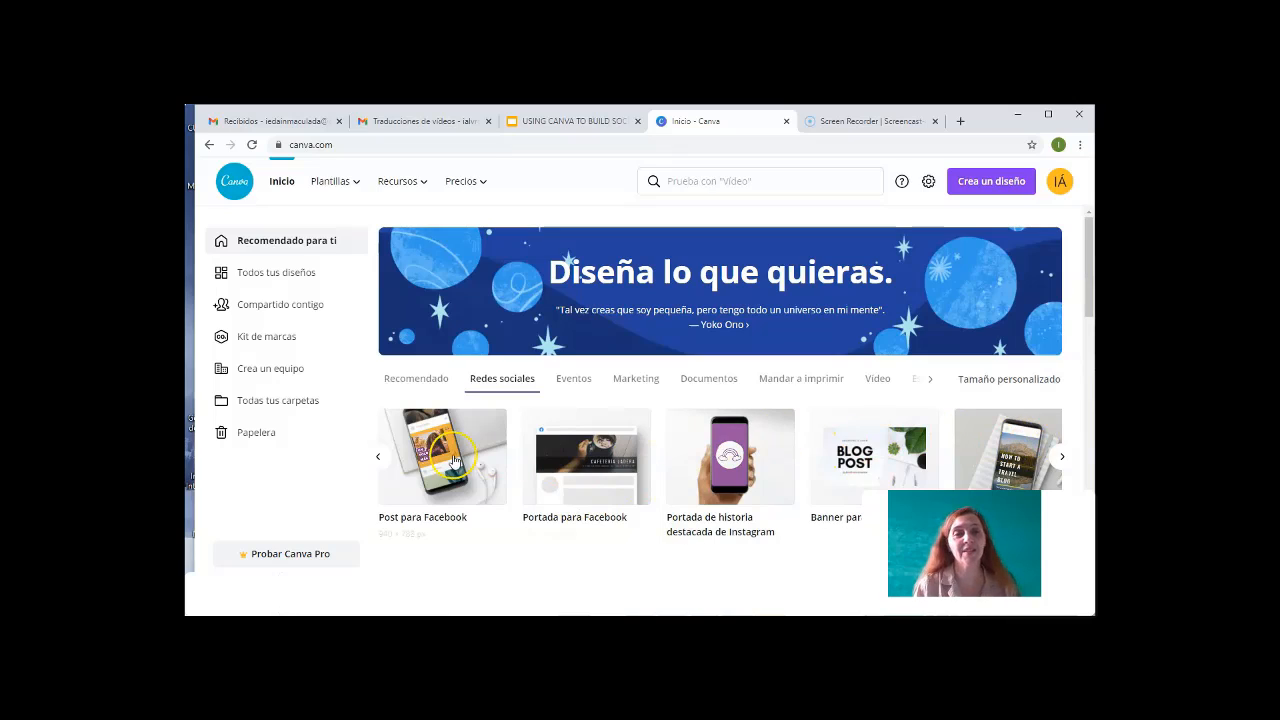
Step: Start a new Post para Facebook design and apply the recently used morning tea party template
left_click(442, 456)
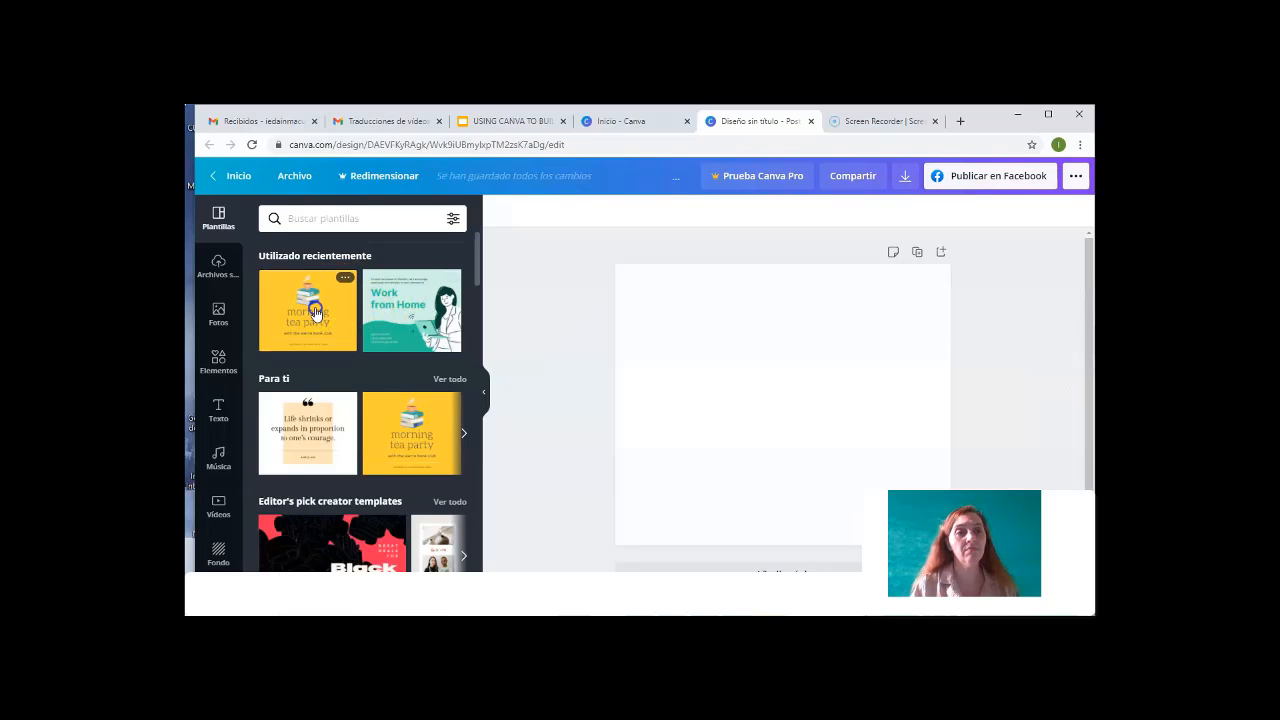
left_click(308, 312)
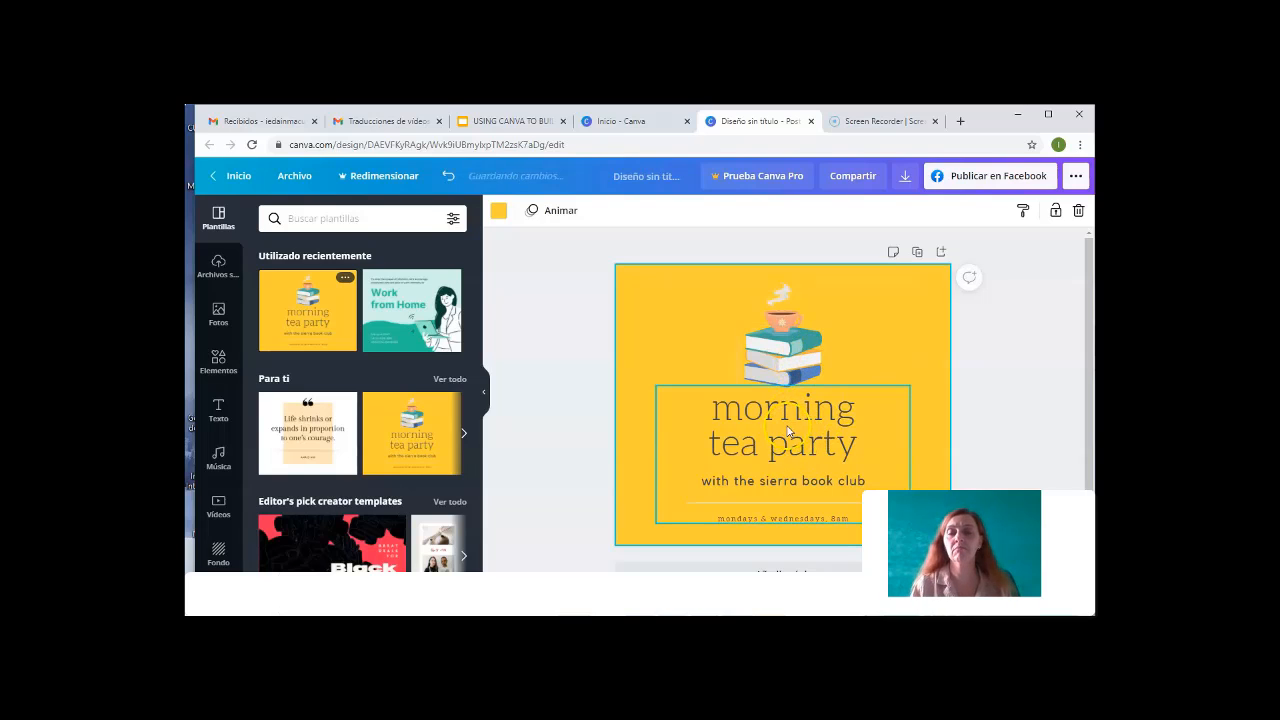
Step: Replace the 'morning tea party' heading with 'halloween party!'
left_click(784, 444)
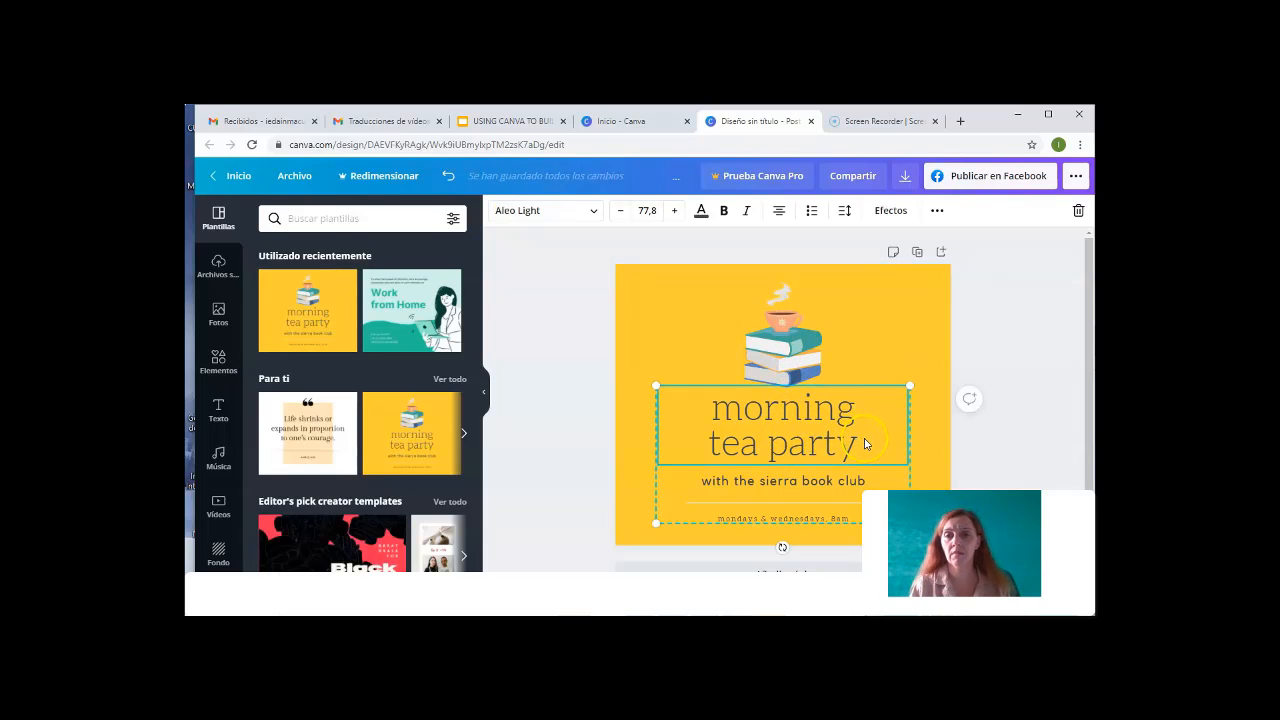
triple_click(784, 424)
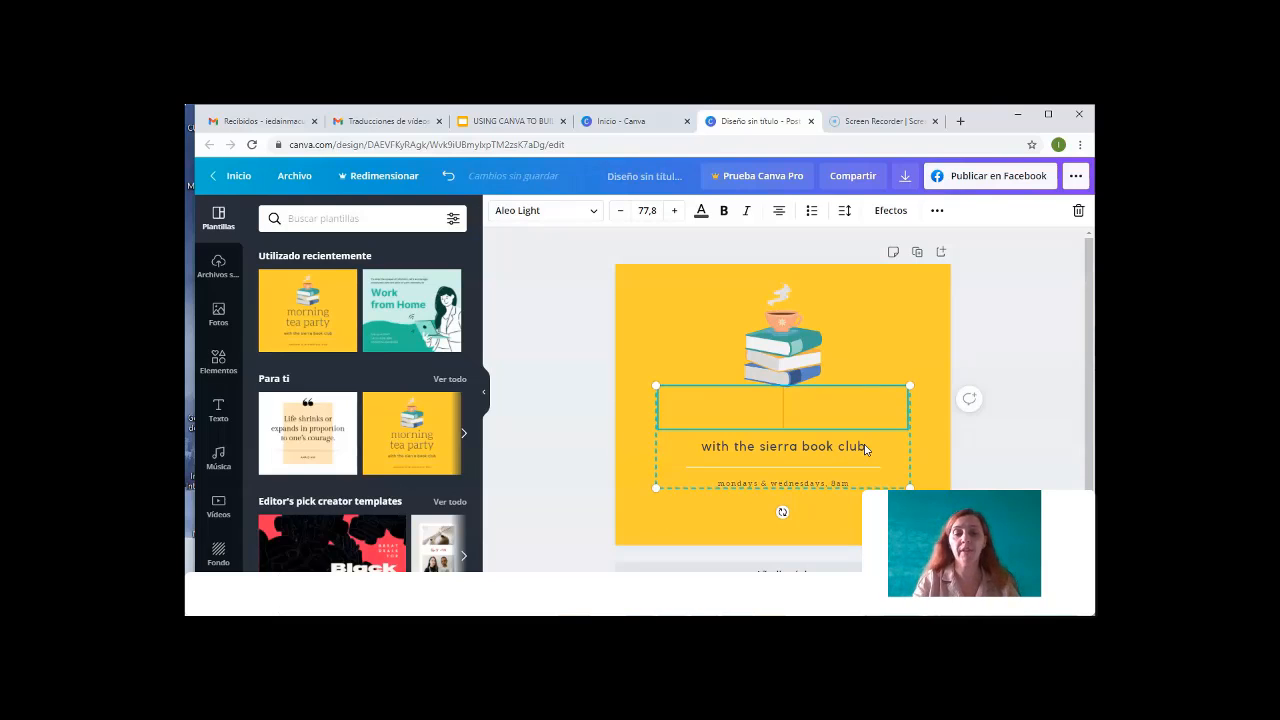
type("halloww")
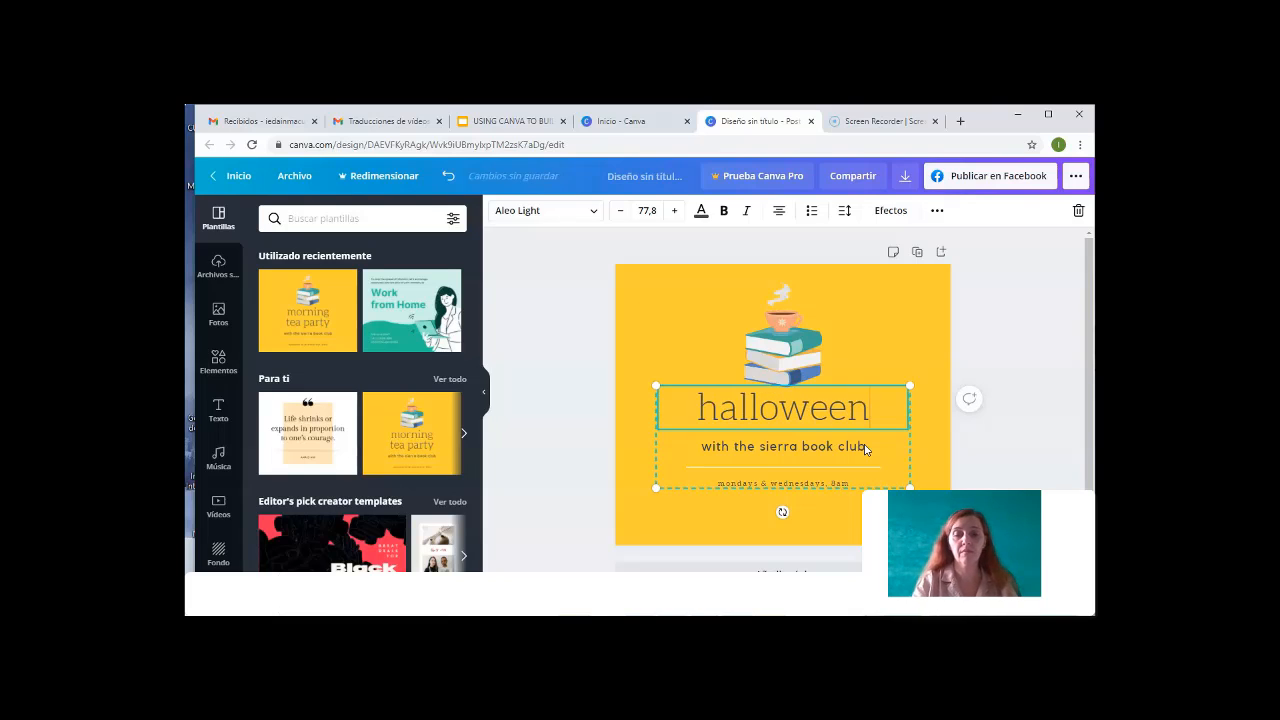
type("party")
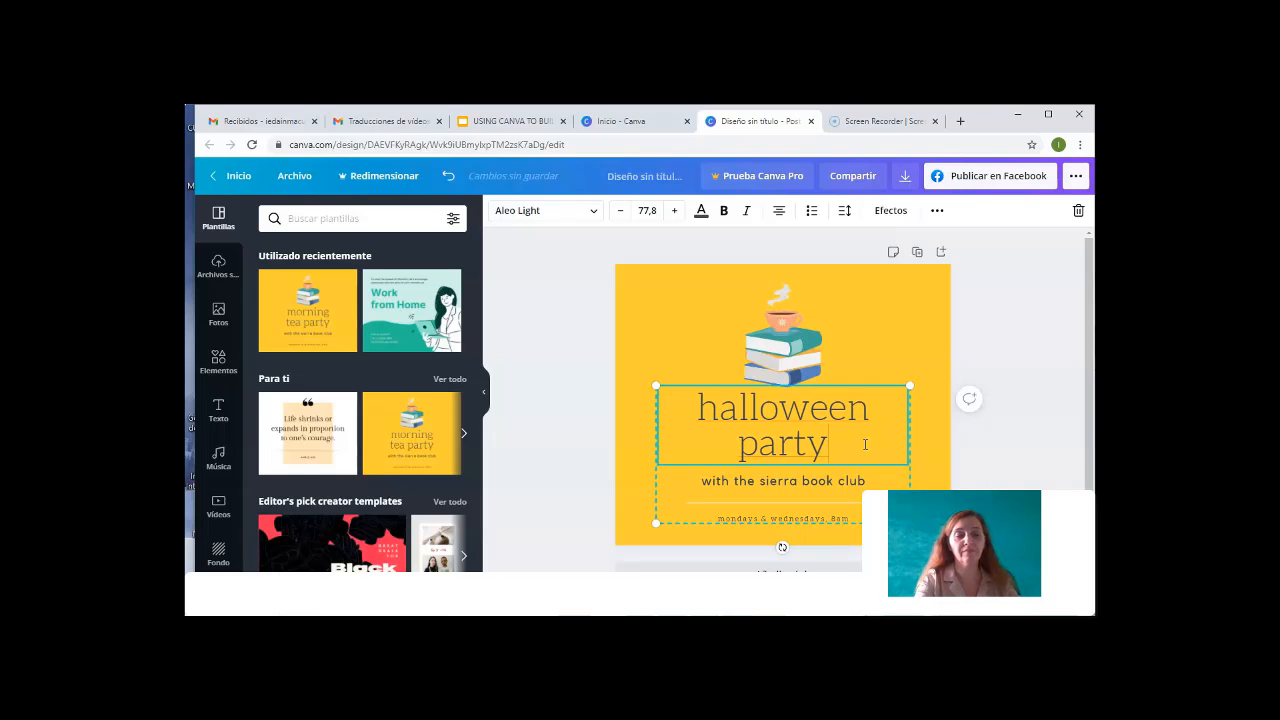
type("!")
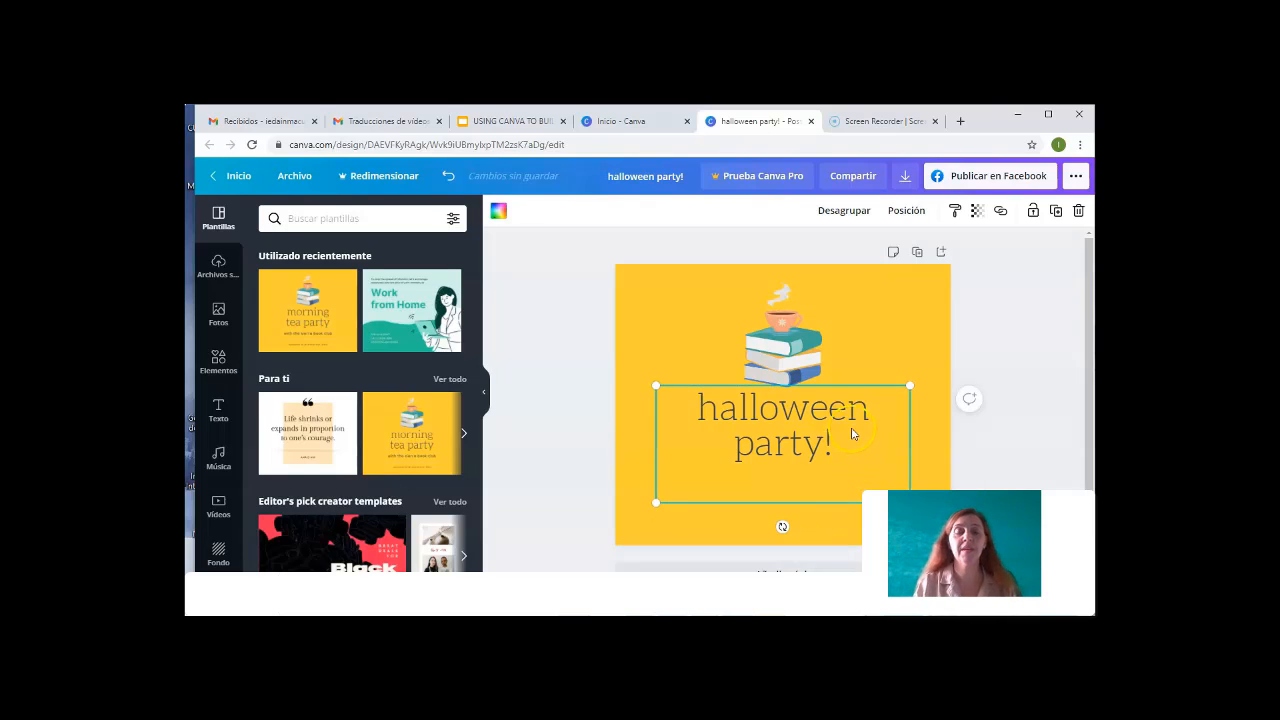
Step: Delete the book-stack illustration from the design
left_click(782, 344)
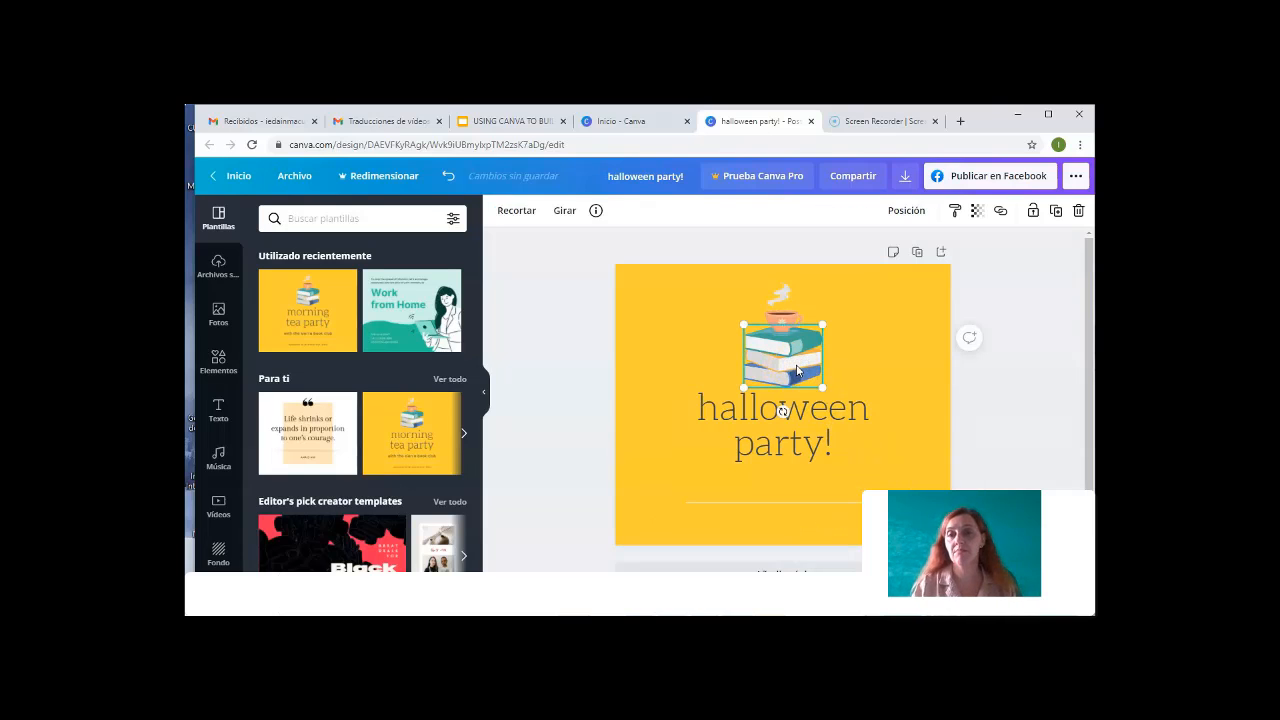
right_click(784, 360)
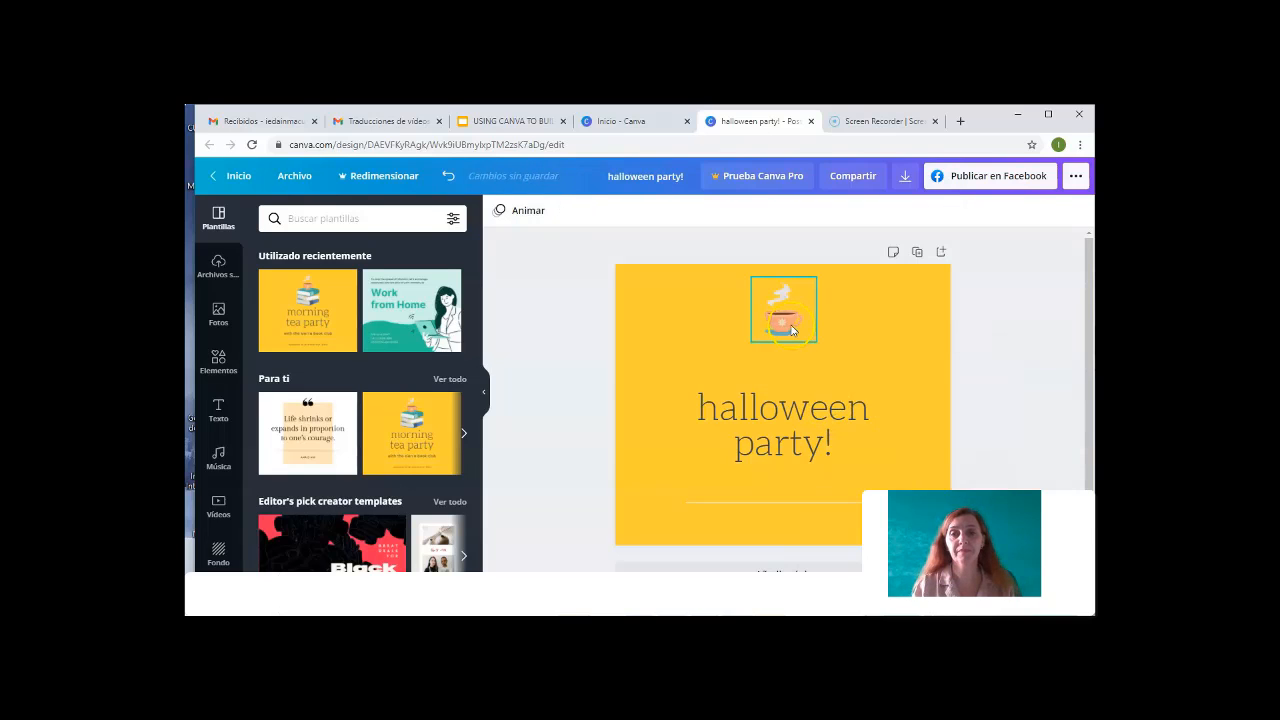
left_click(784, 424)
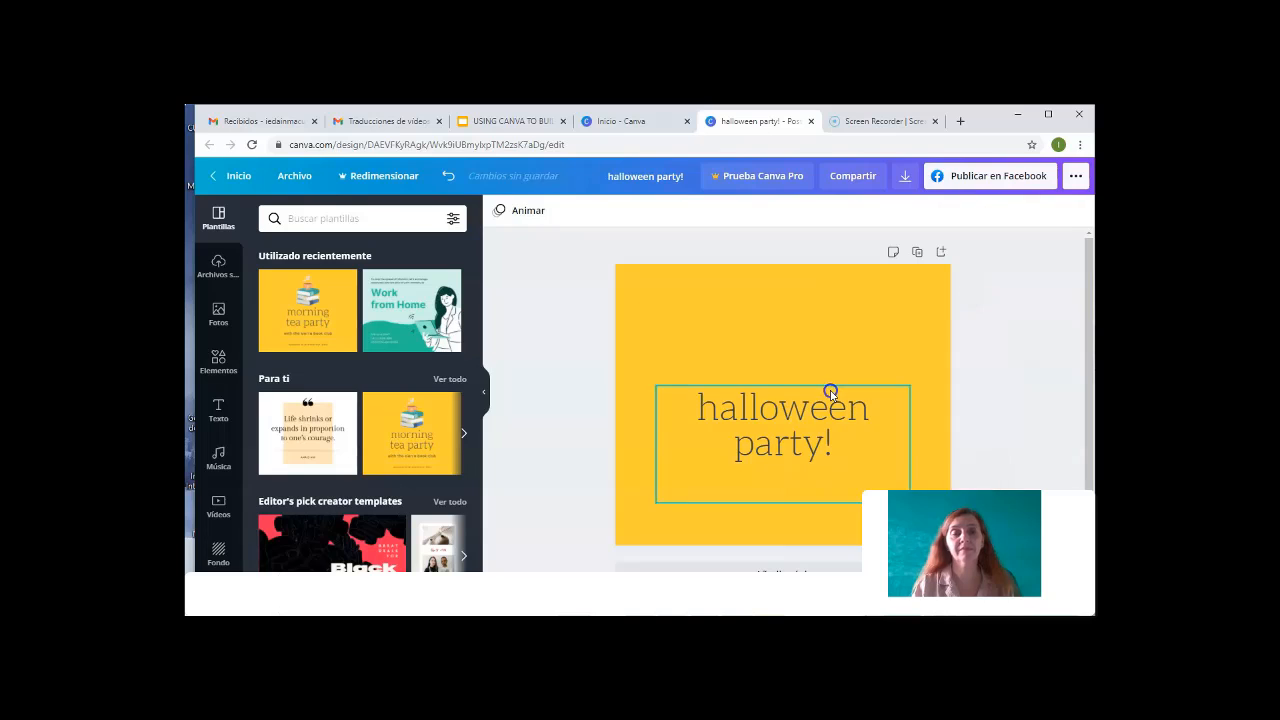
Step: Search the templates for 'halloween'
left_click(360, 218)
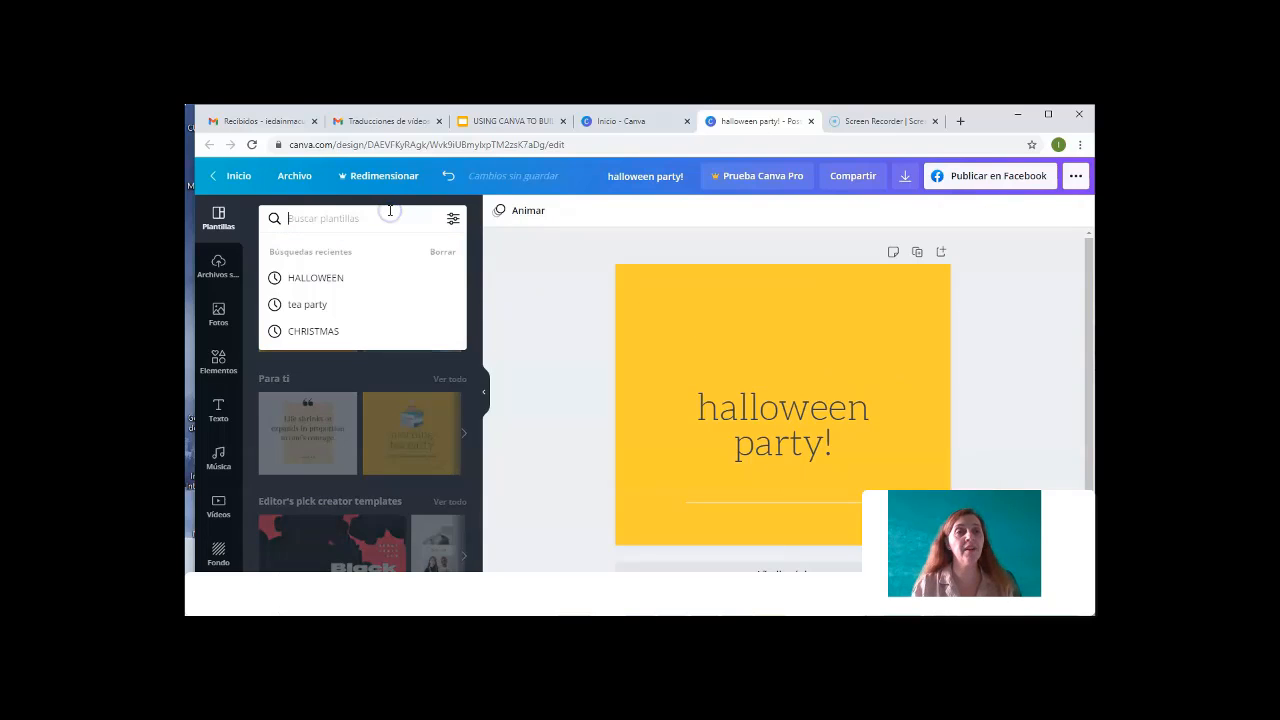
type("halloweeen")
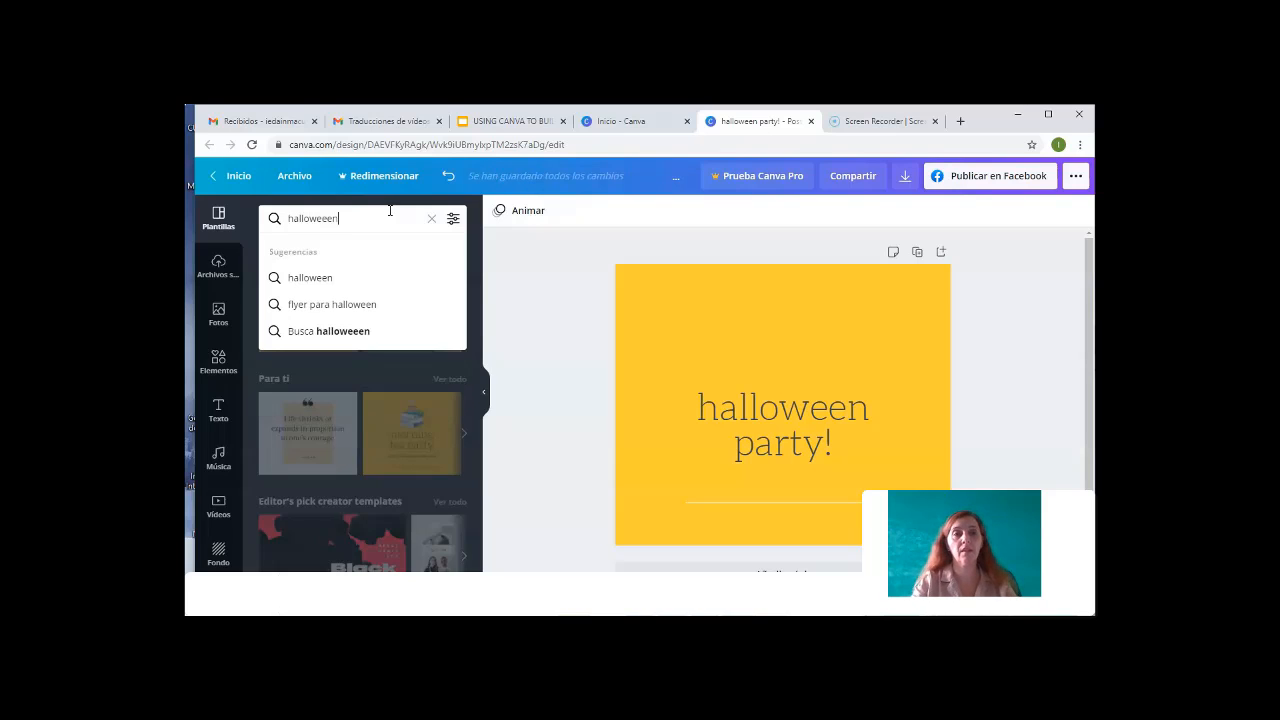
key("Backspace")
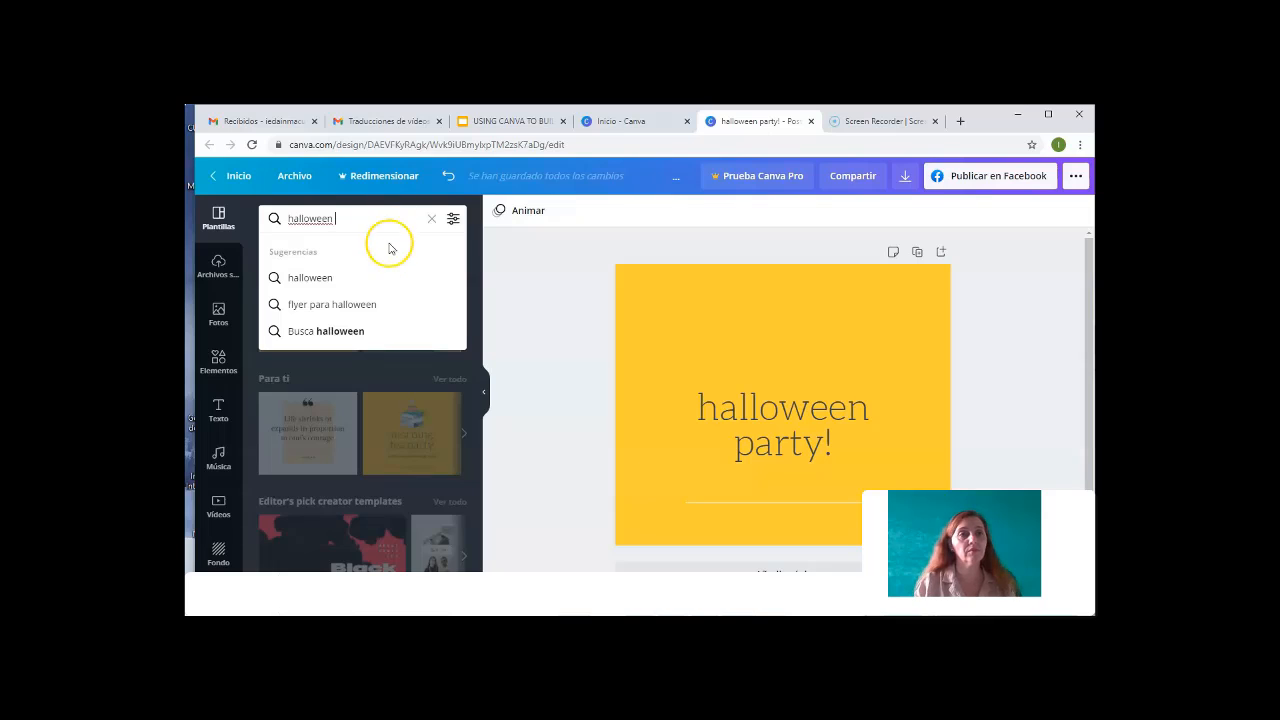
key("Enter")
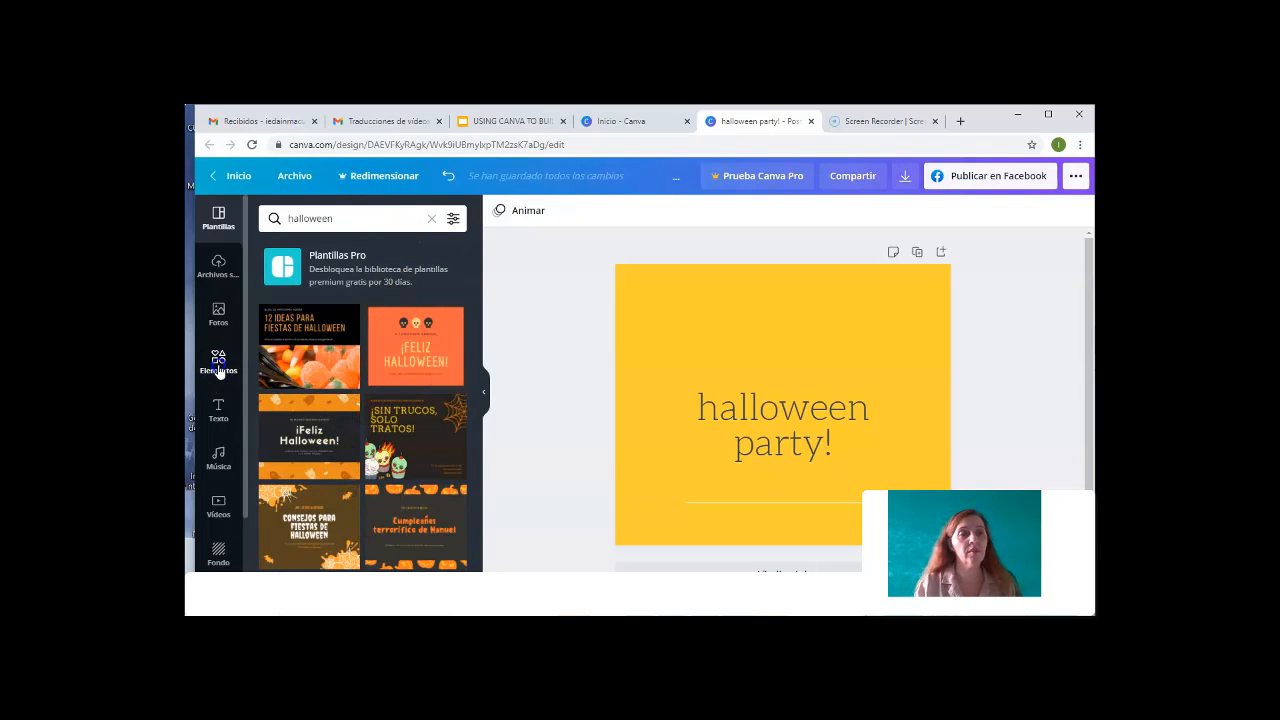
Step: Add the recently used spider, witch hat, pumpkin and worm stickers from Elements
left_click(218, 364)
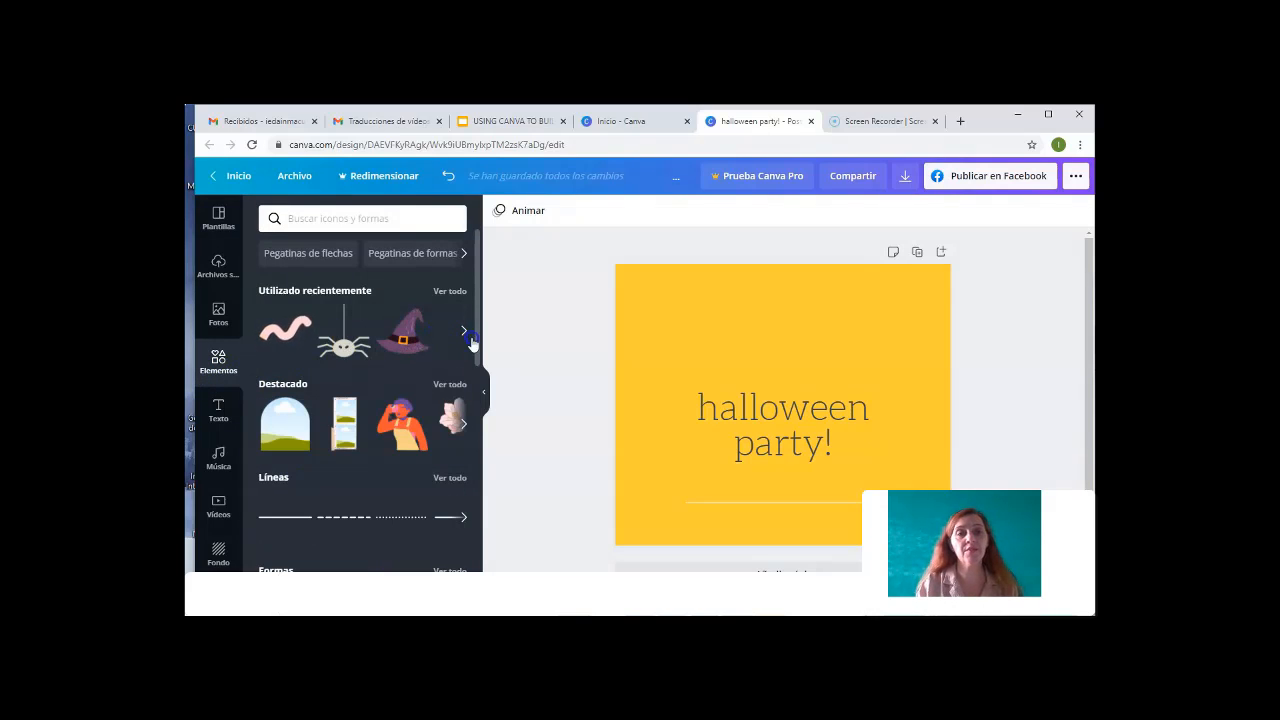
left_click(288, 330)
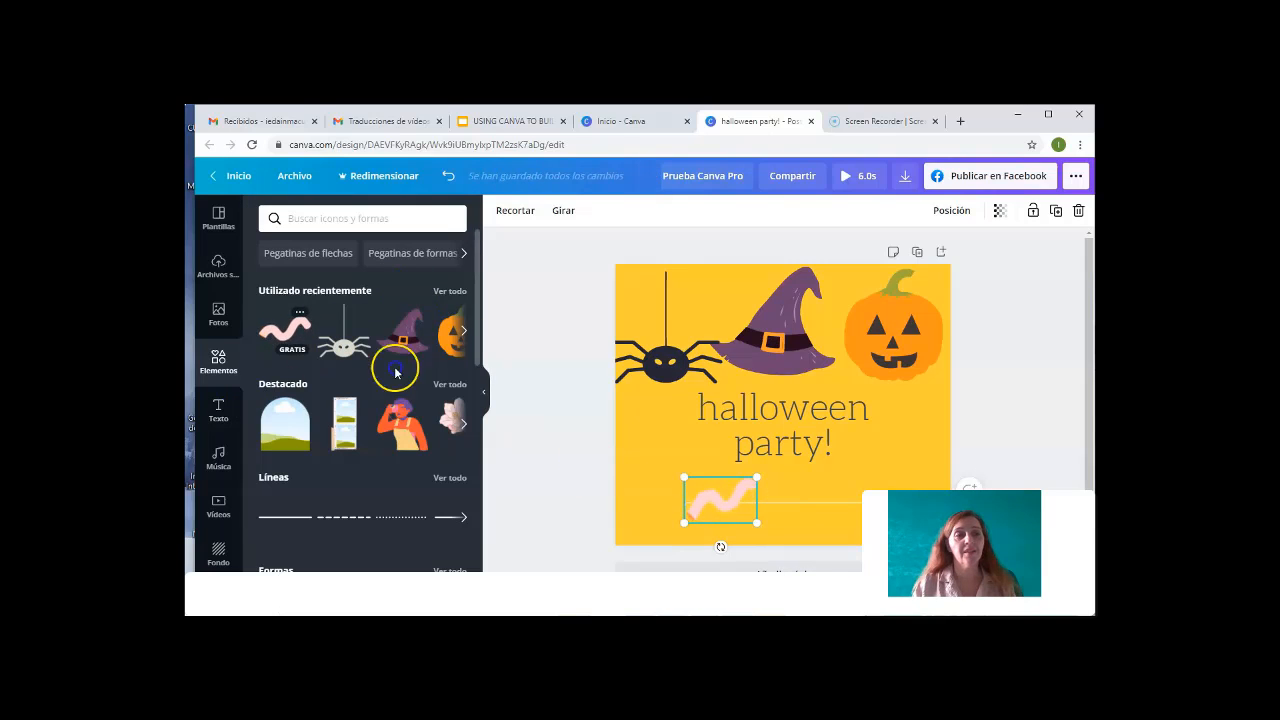
Step: Place the golden bokeh lights video from the Videos library just below the headline
scroll("down", 3)
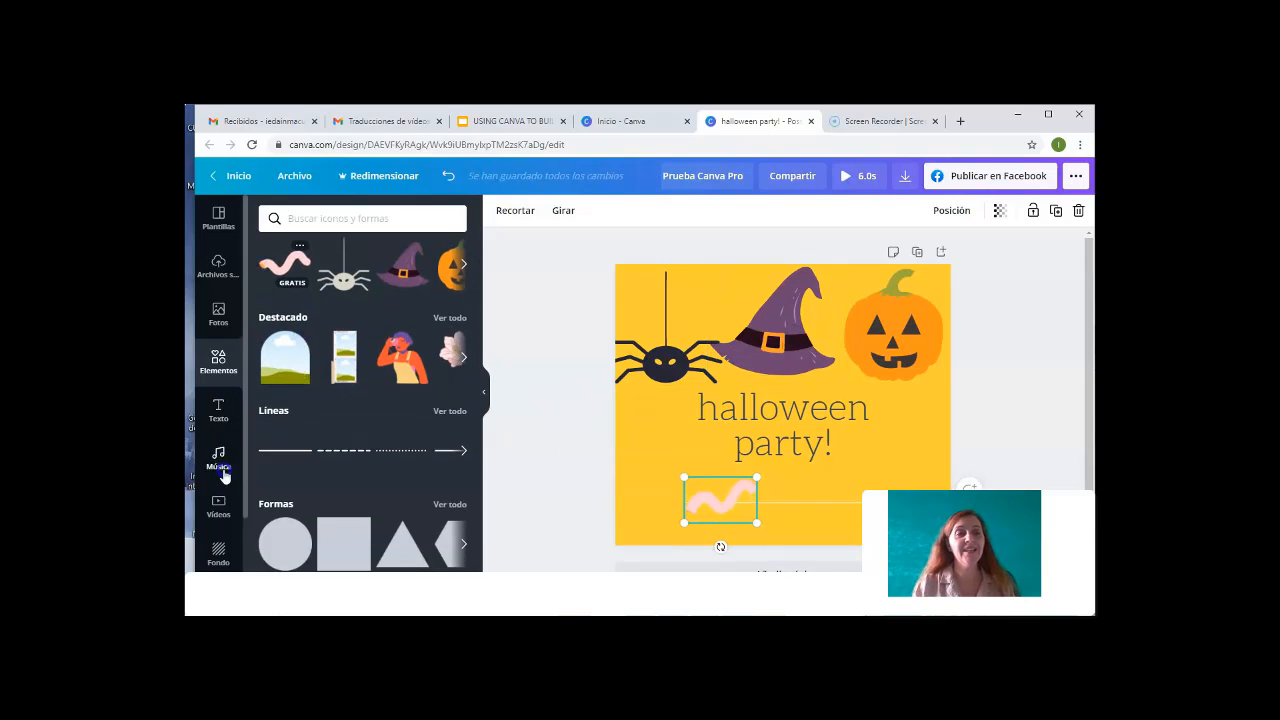
left_click(218, 508)
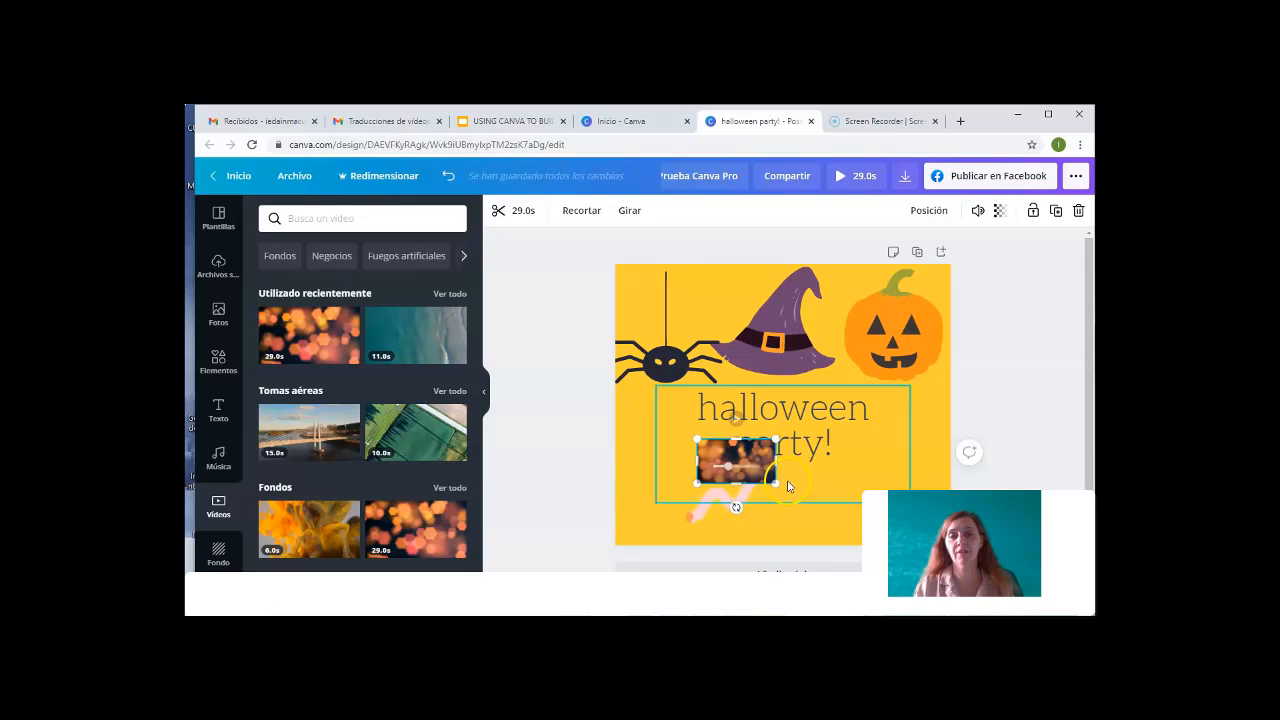
left_click_drag(776, 486, 710, 464)
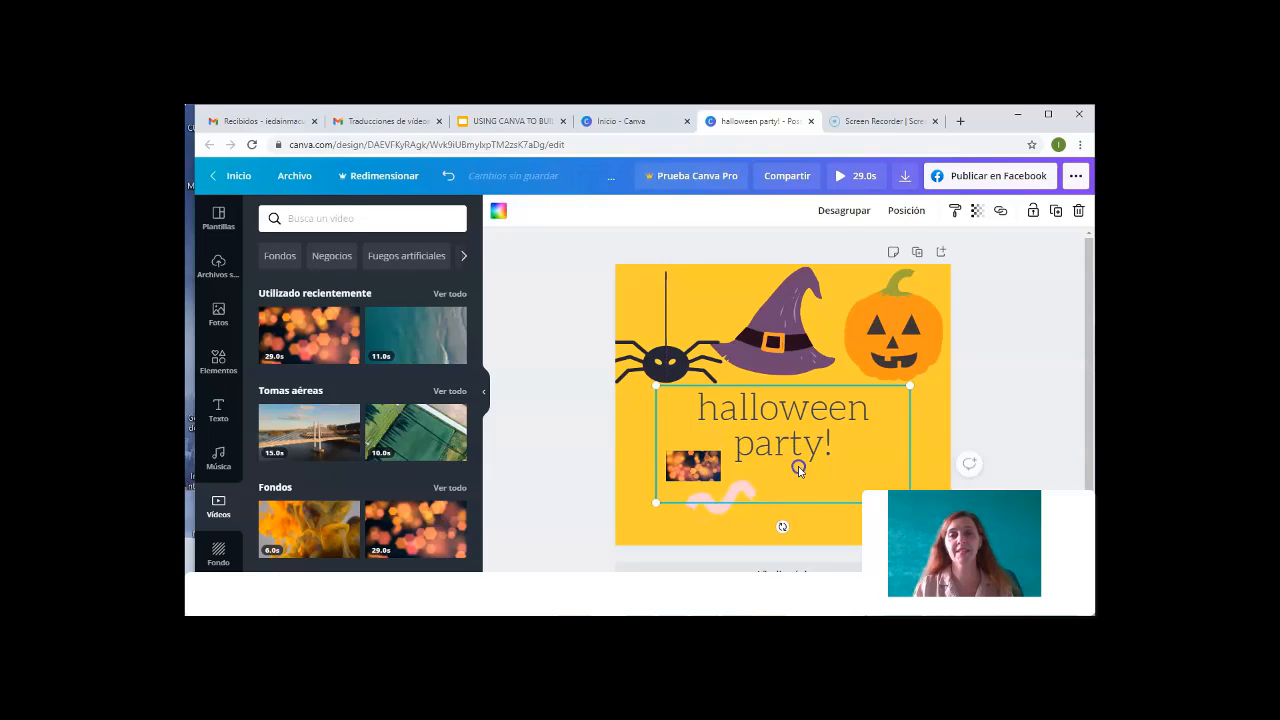
scroll("down", 3)
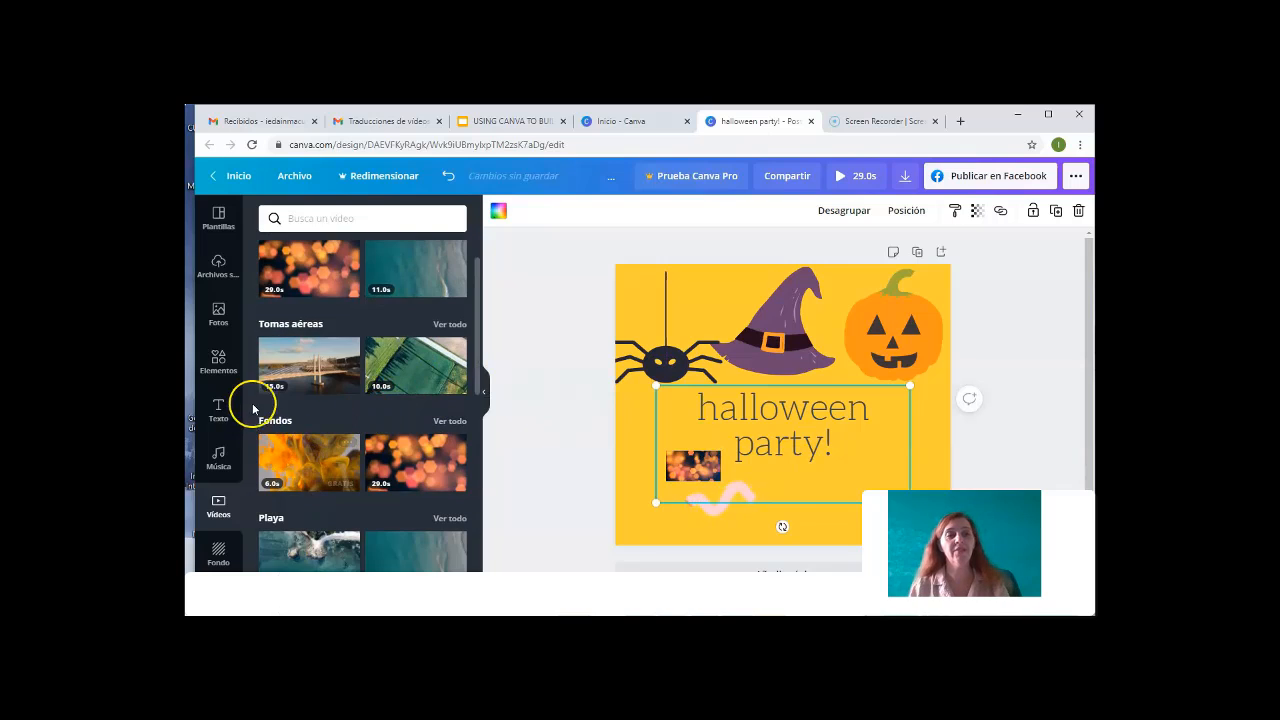
Step: Replace the yellow background with the cloudy sky photo
left_click(218, 552)
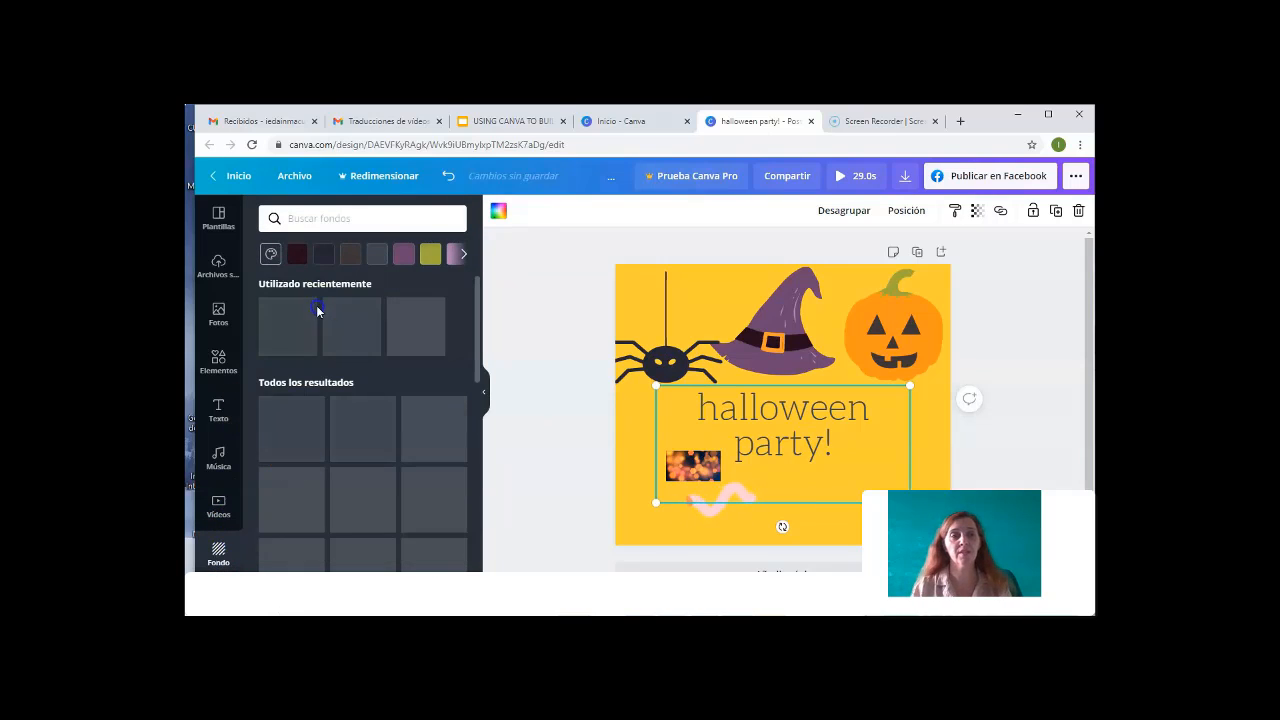
left_click(288, 326)
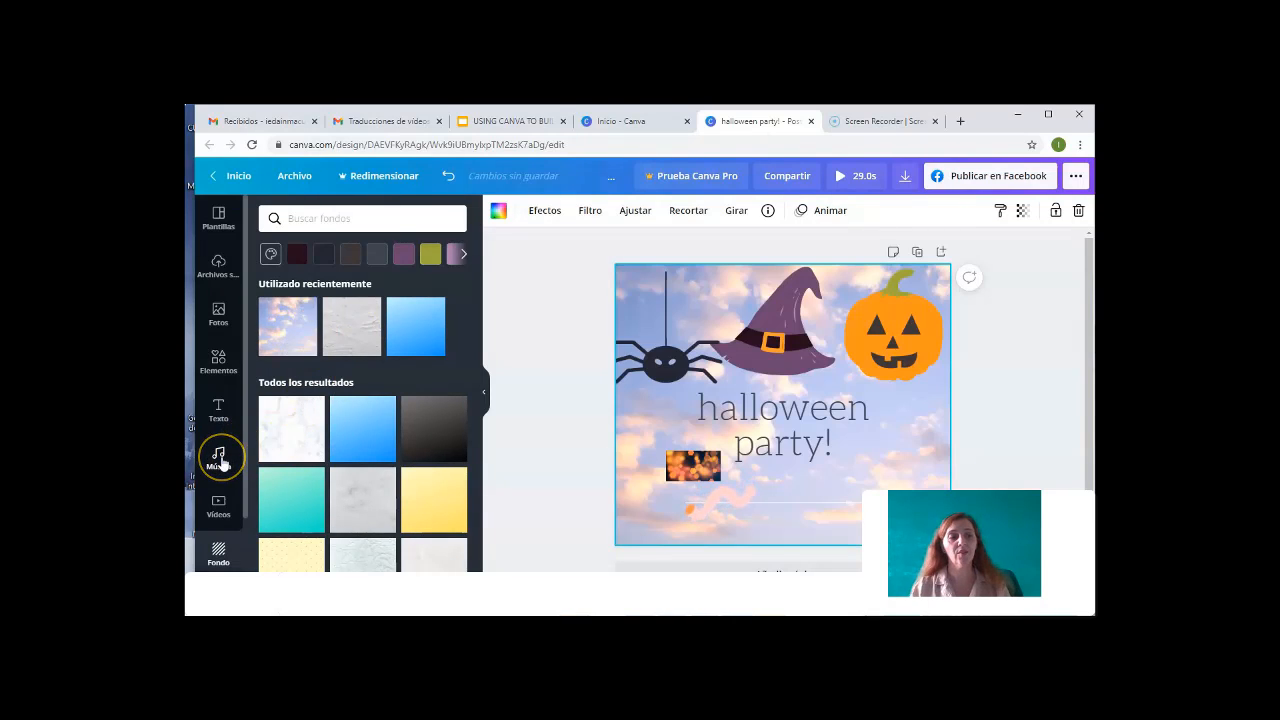
left_click(218, 456)
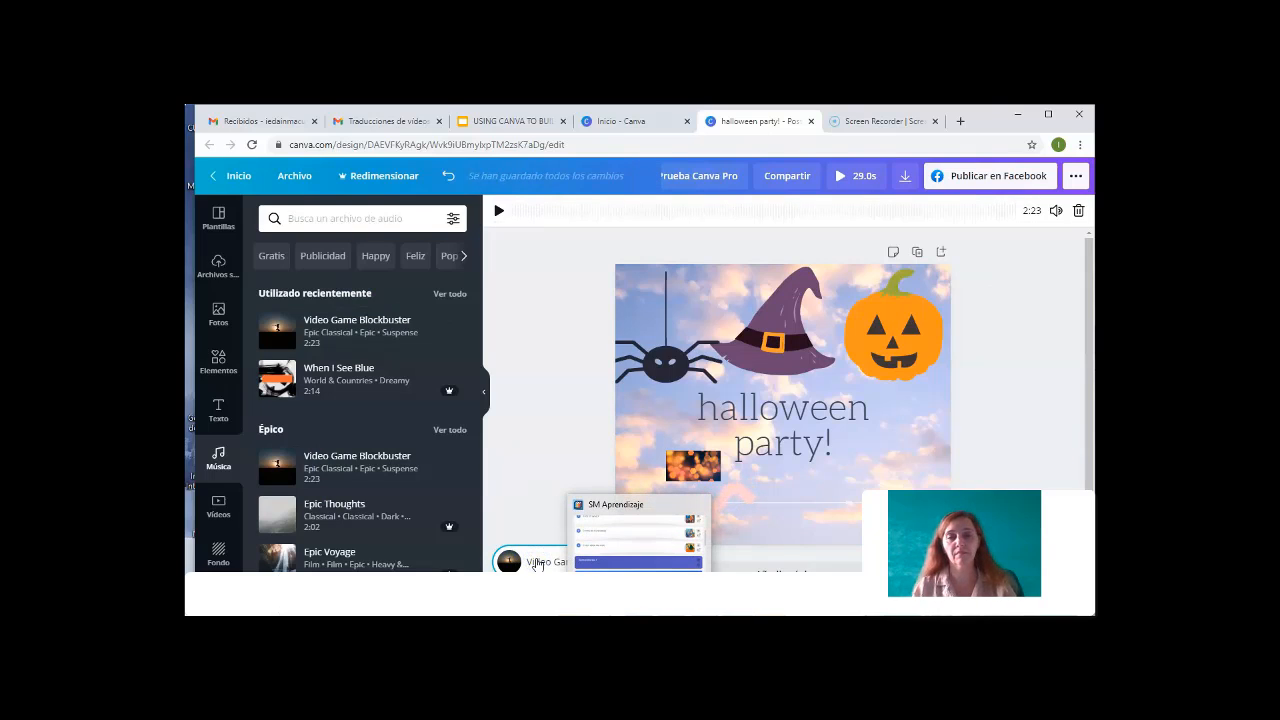
Step: Preview the Video Game Blockbuster track, then stop playback
left_click(498, 210)
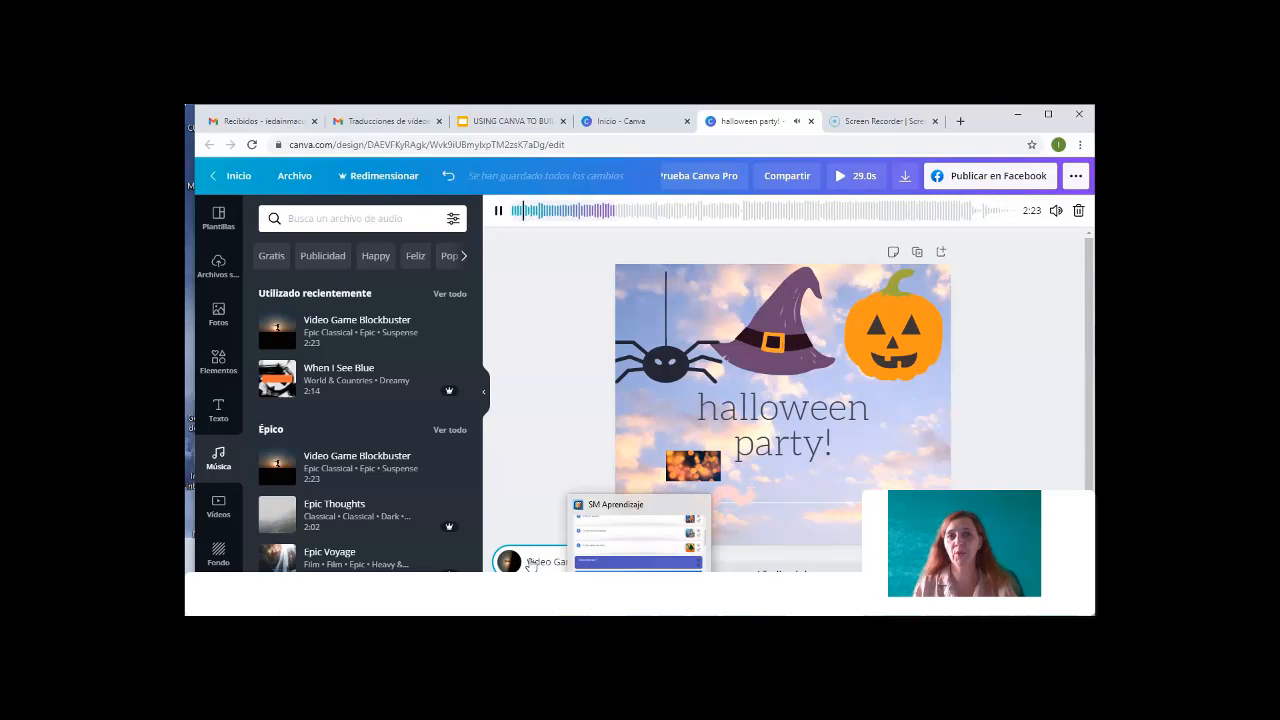
left_click(498, 210)
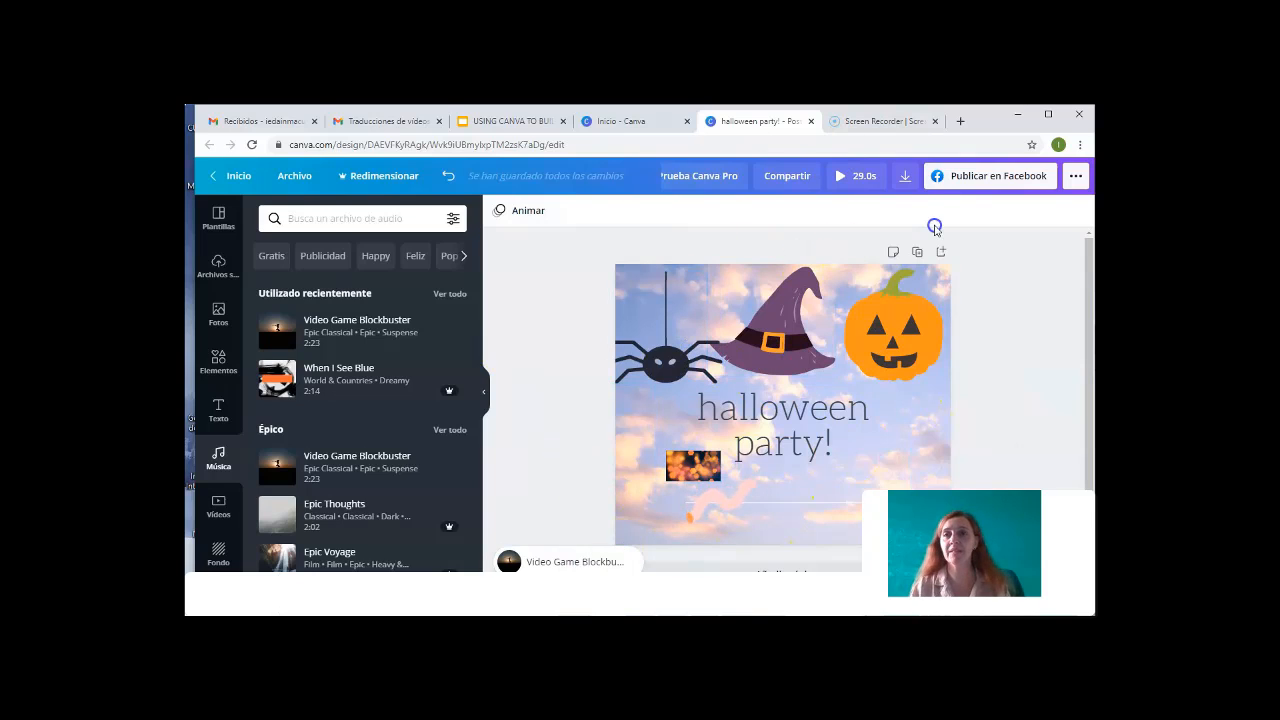
left_click(904, 176)
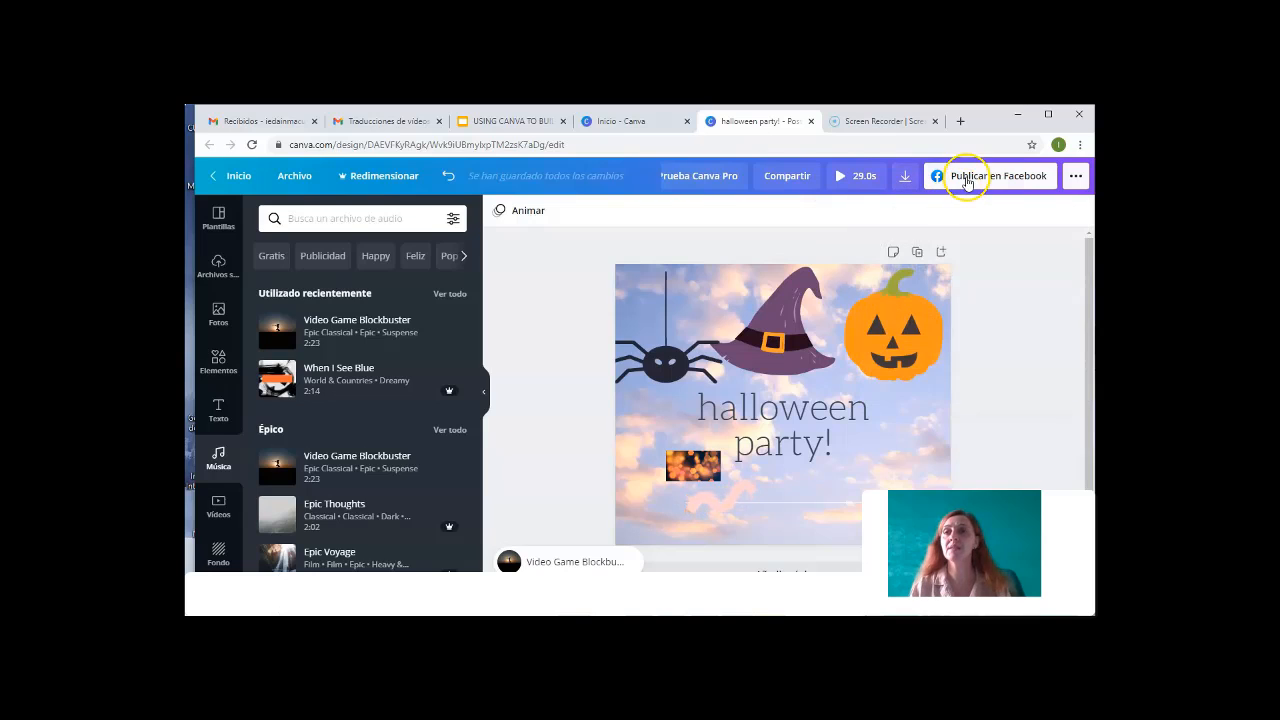
Step: Attempt to publish via Publicar en Facebook, connect an account, then close the Facebook login popup
left_click(996, 176)
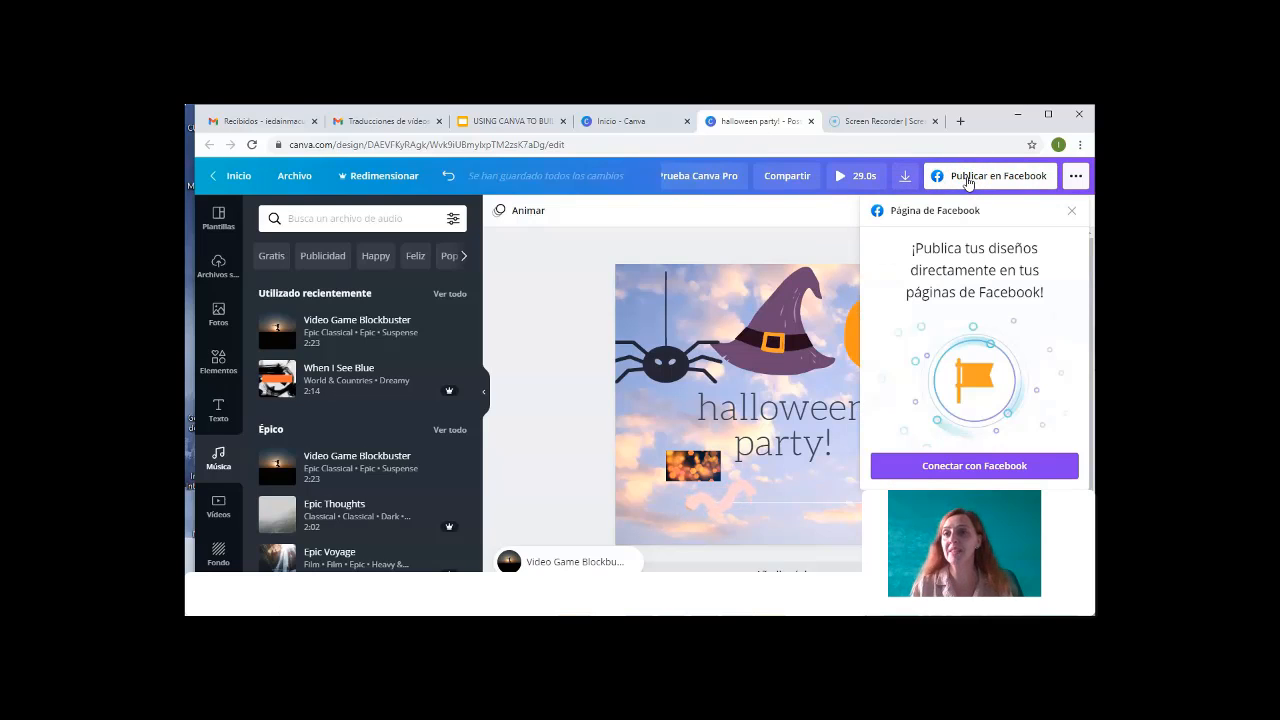
left_click(972, 464)
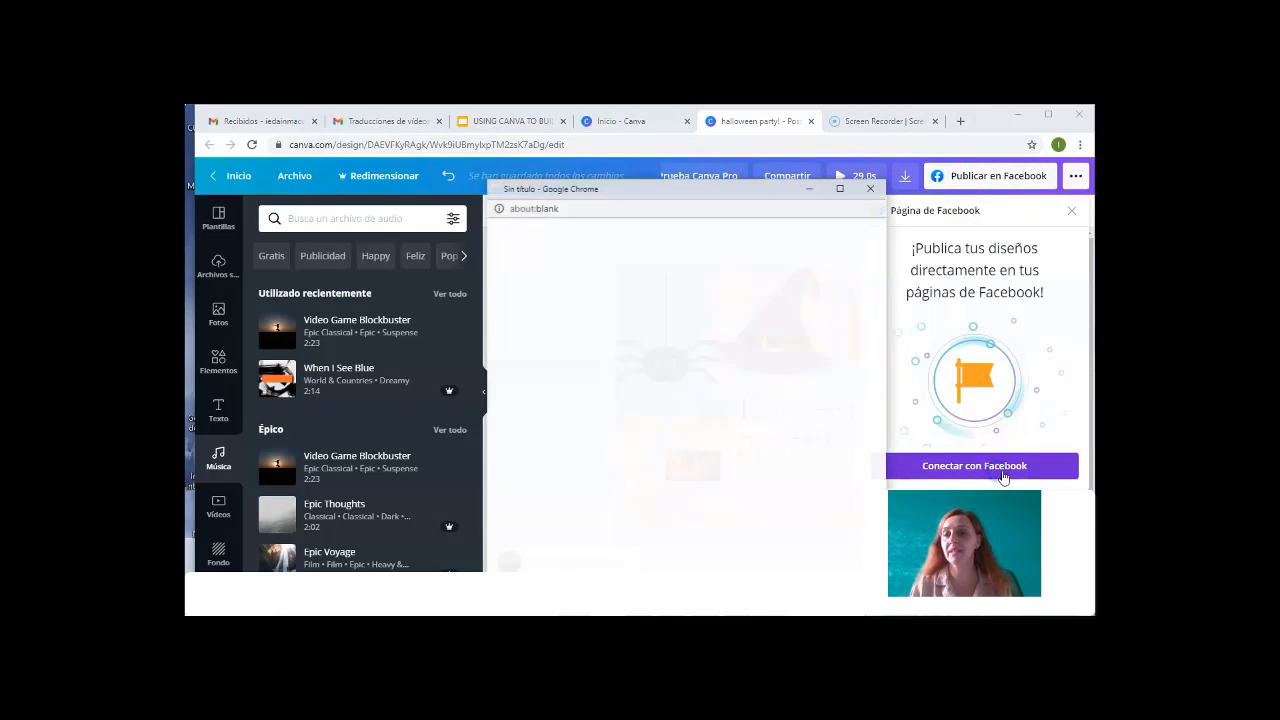
left_click(972, 464)
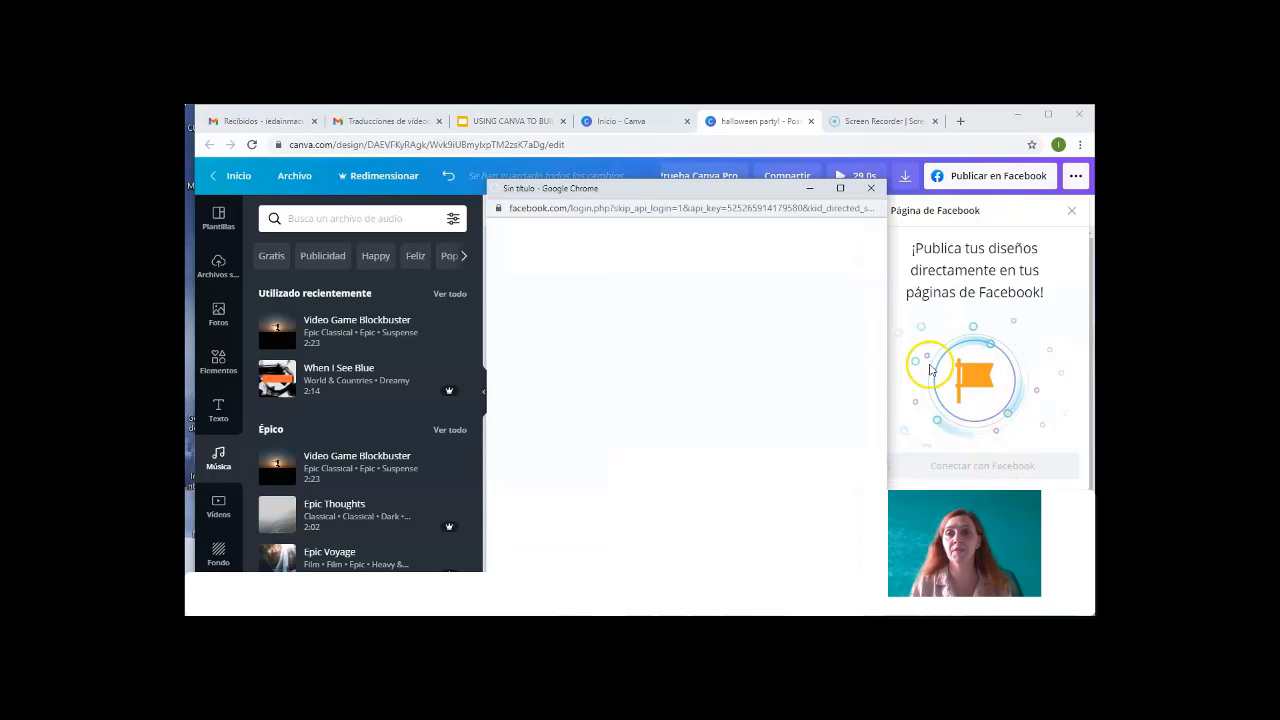
left_click(692, 396)
type("tmrrl")
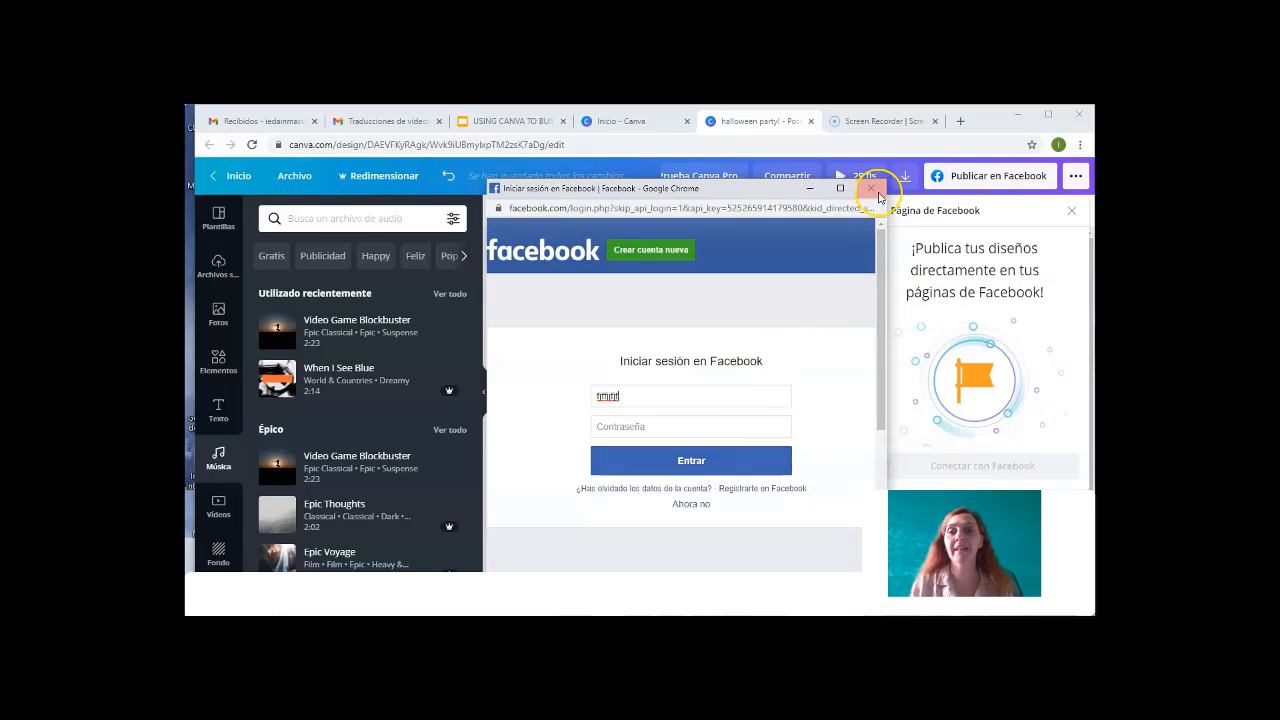
left_click(872, 188)
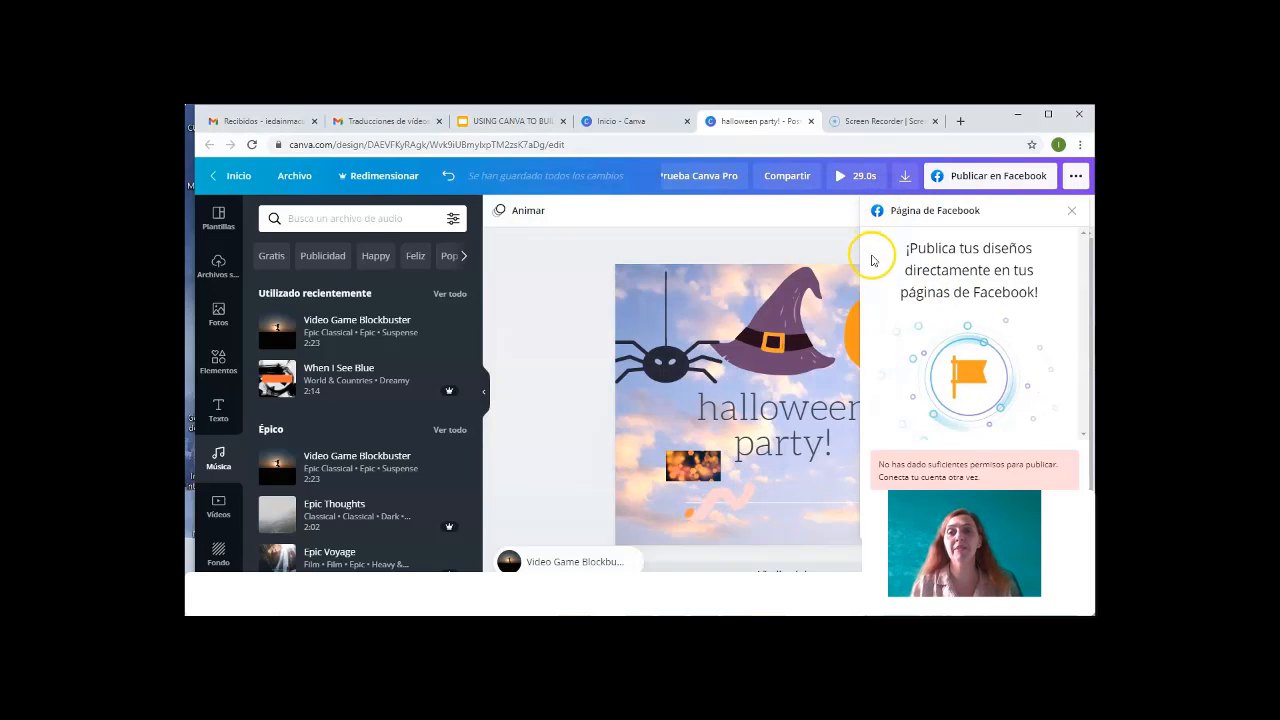
left_click(770, 320)
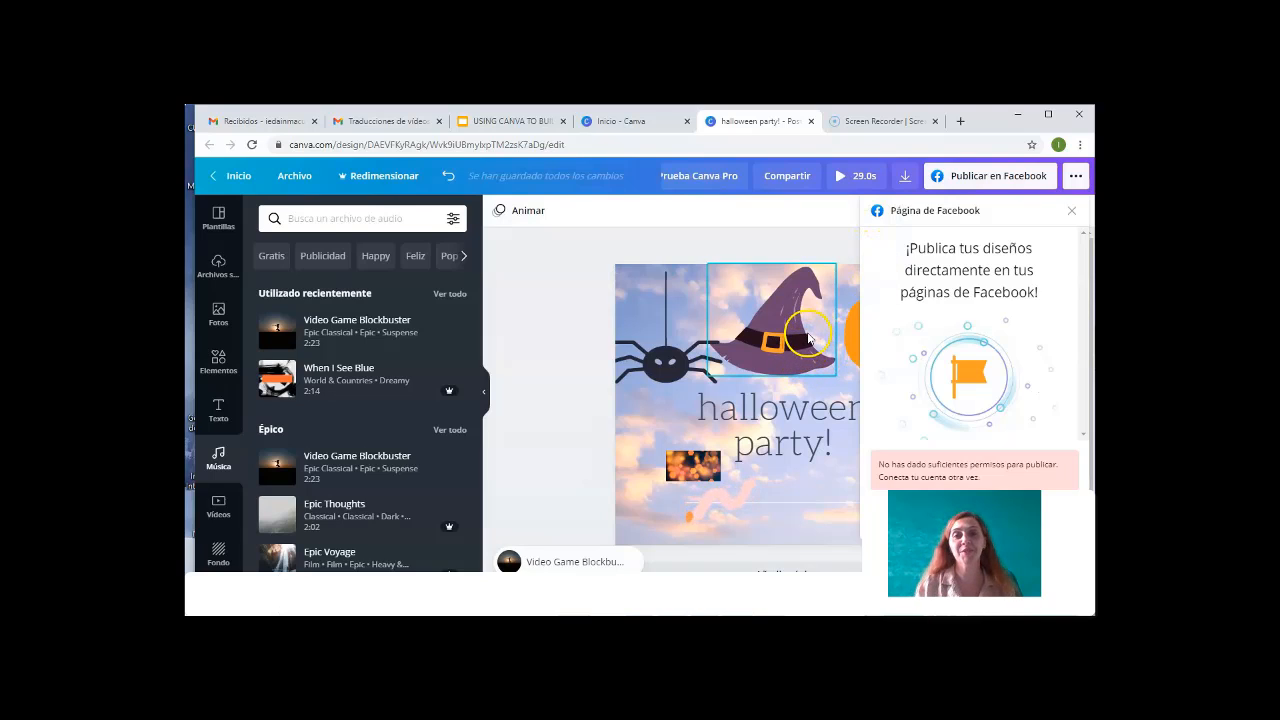